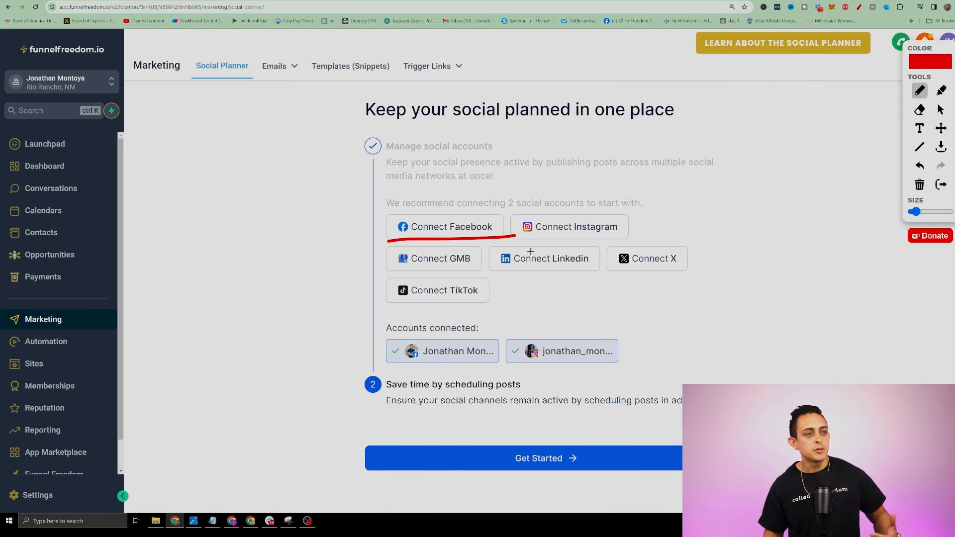
Connect Facebook and scroll the account picker's Pages and Groups list down to the groups
{"action": "left_click_drag", "start_coordinate": [518, 239], "coordinate": [682, 239]}
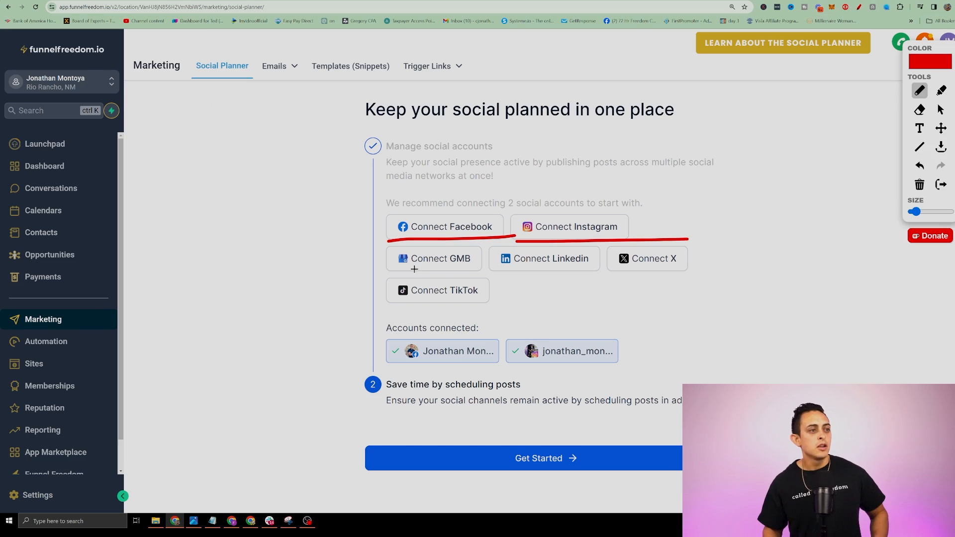
{"action": "left_click_drag", "start_coordinate": [414, 268], "coordinate": [593, 262]}
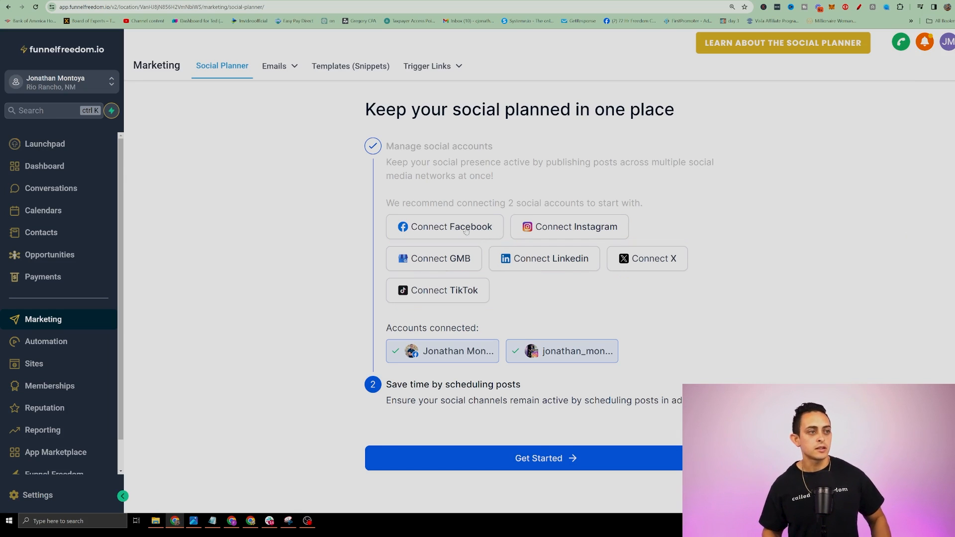
{"action": "left_click", "coordinate": [444, 227]}
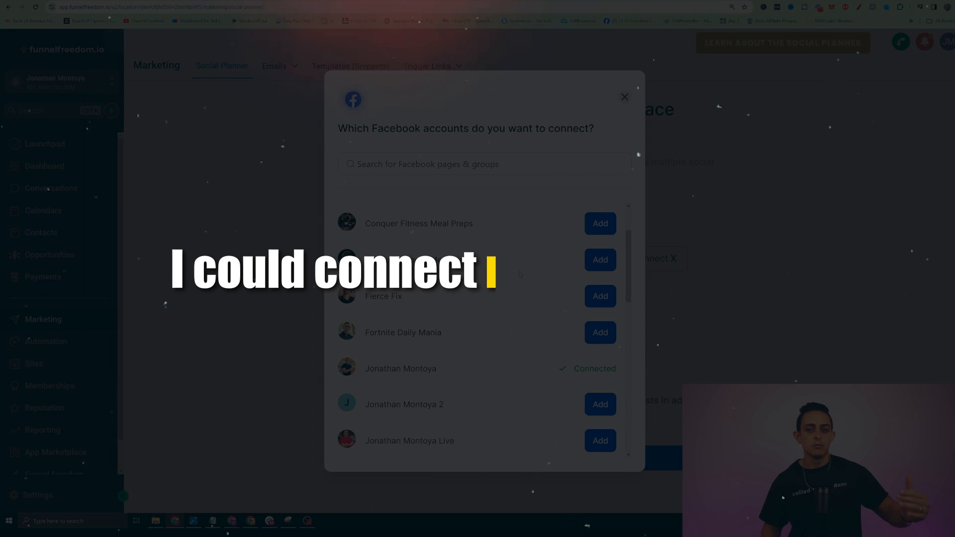
{"action": "scroll", "scroll_direction": "down", "scroll_amount": 3}
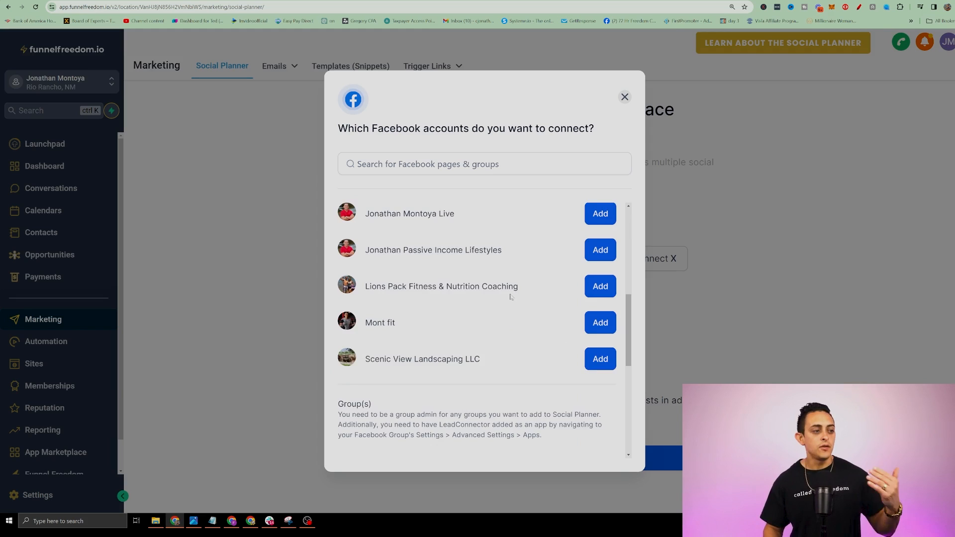
{"action": "scroll", "scroll_direction": "down", "scroll_amount": 3}
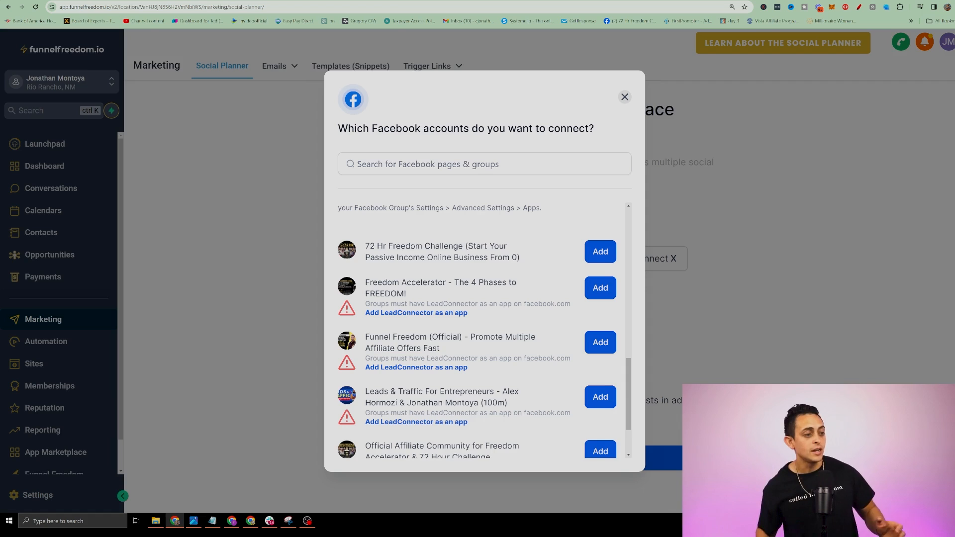
{"action": "scroll", "scroll_direction": "down", "scroll_amount": 3}
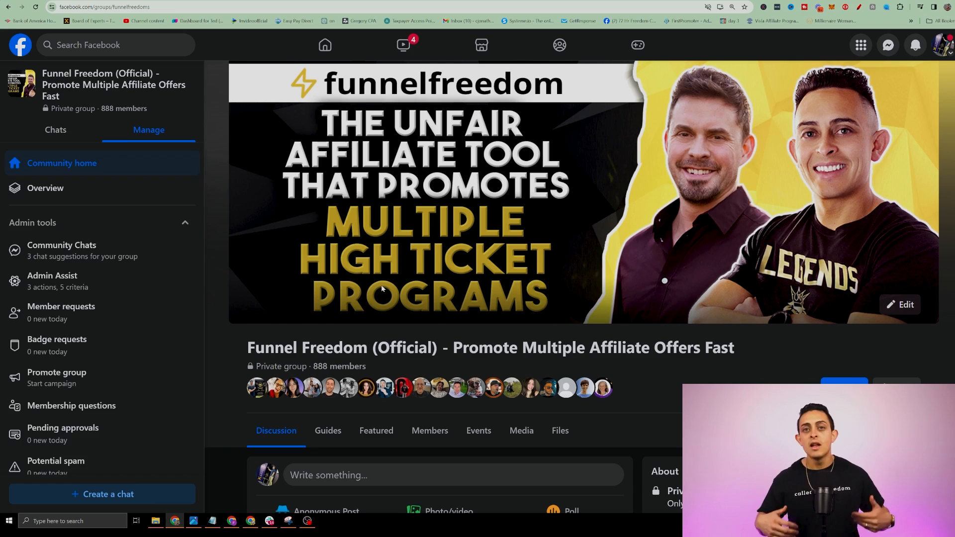
Open the Funnel Freedom (Official) group settings and view its active apps
{"action": "scroll", "scroll_direction": "down", "scroll_amount": 3}
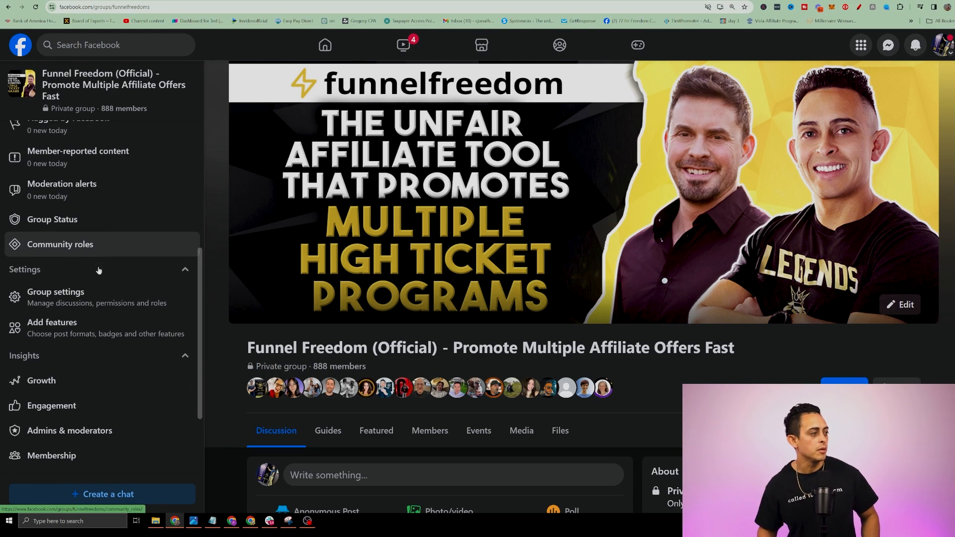
{"action": "left_click", "coordinate": [55, 296]}
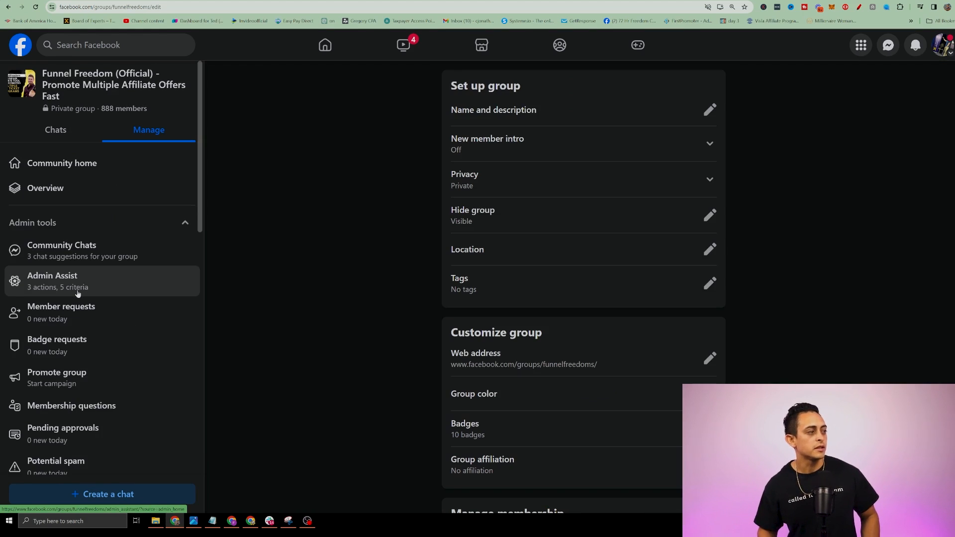
{"action": "mouse_move", "coordinate": [610, 217]}
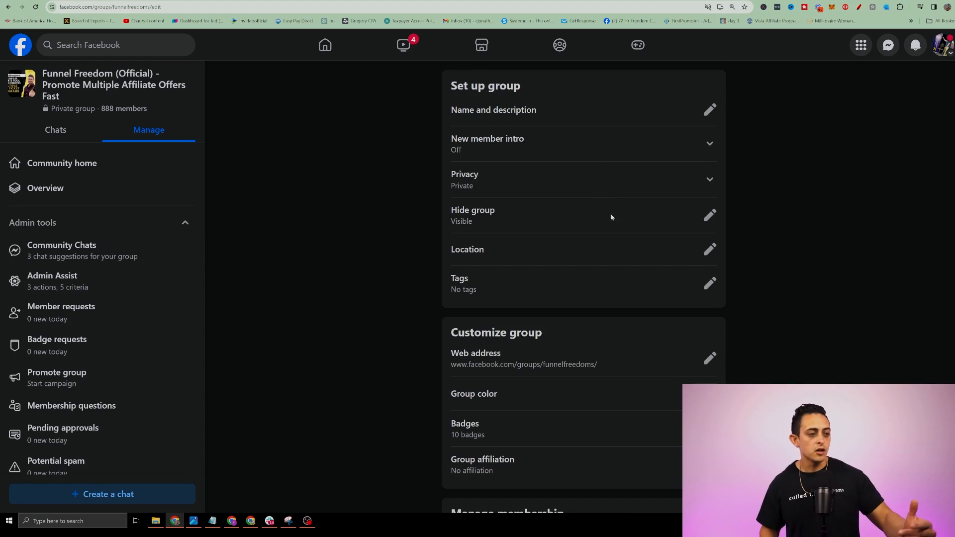
{"action": "scroll", "scroll_direction": "down", "scroll_amount": 3}
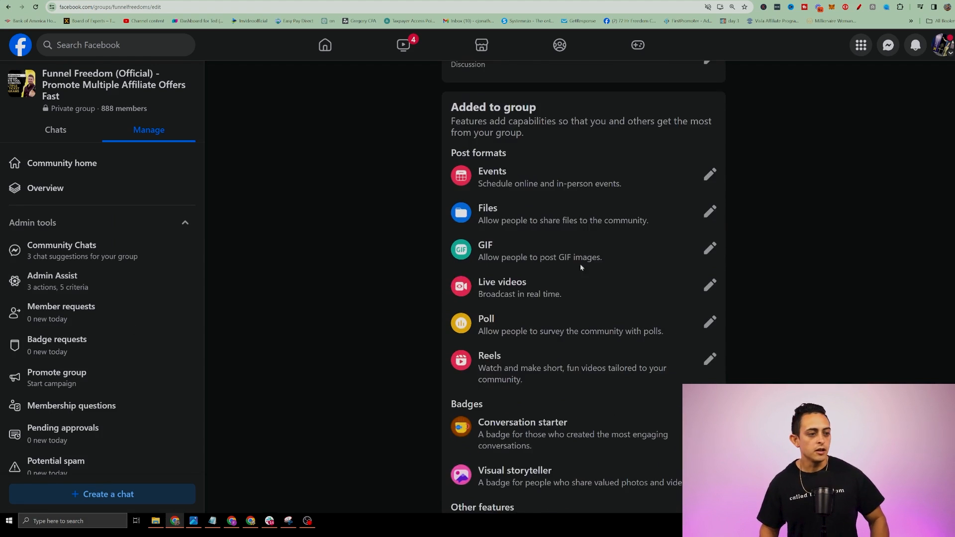
{"action": "scroll", "scroll_direction": "down", "scroll_amount": 3}
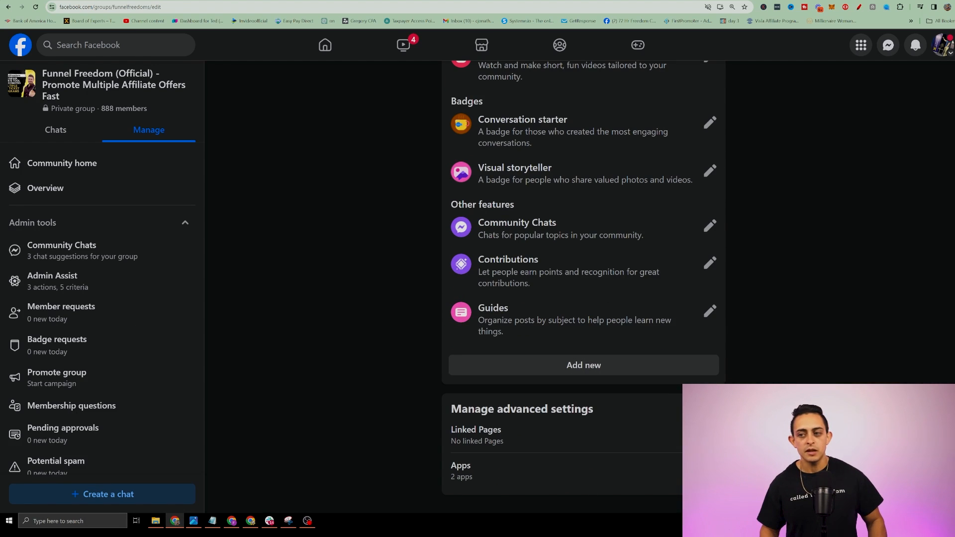
{"action": "left_click", "coordinate": [461, 470]}
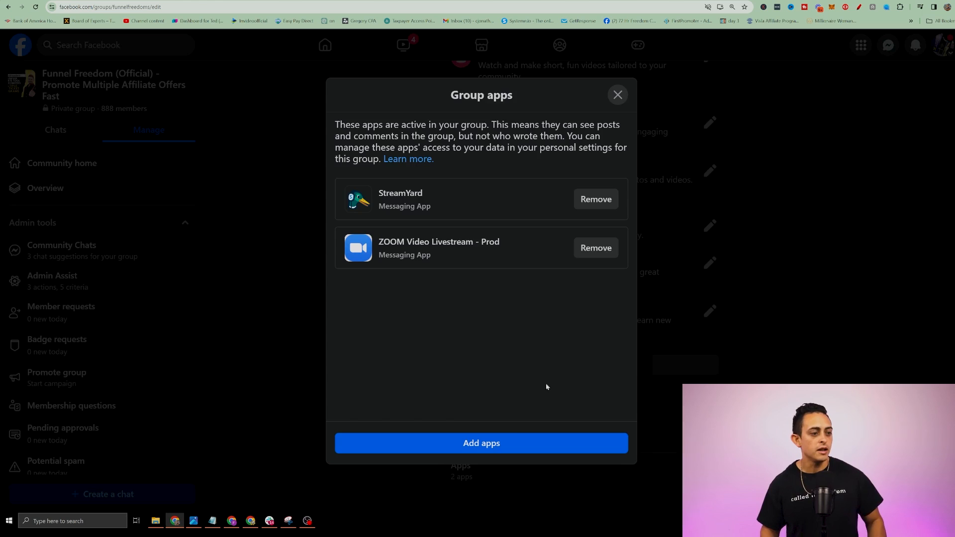
Search apps for 'lead' and add LeadConnector to the group
{"action": "left_click", "coordinate": [616, 95]}
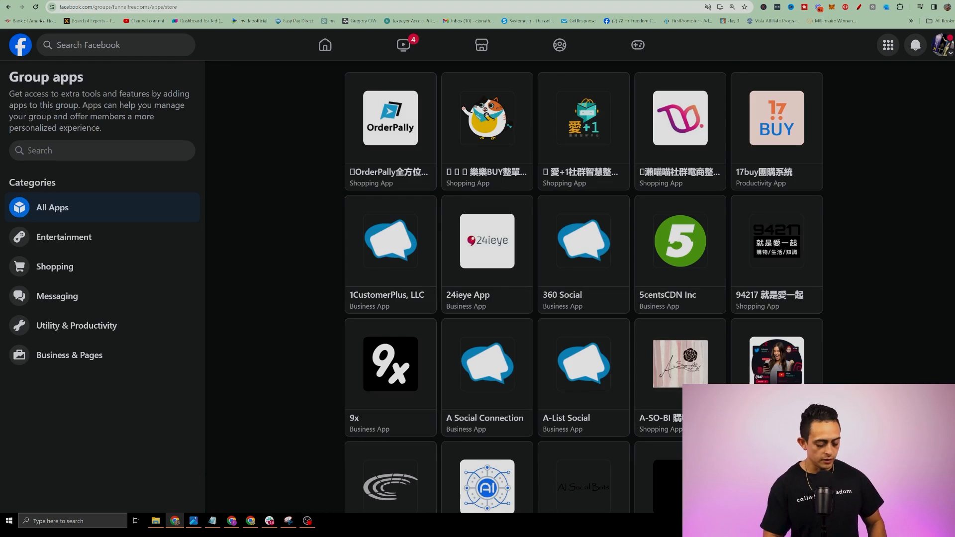
{"action": "type", "text": "lead"}
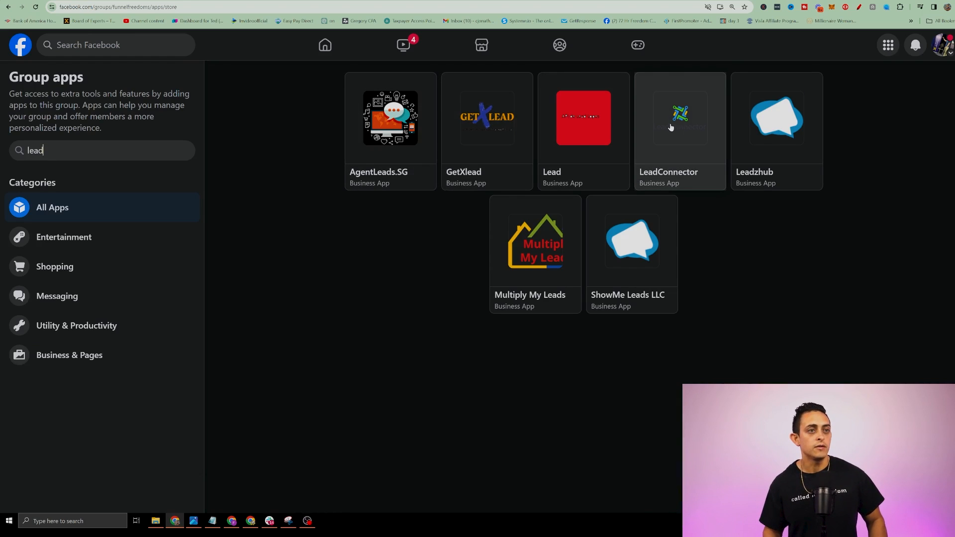
{"action": "left_click", "coordinate": [680, 117]}
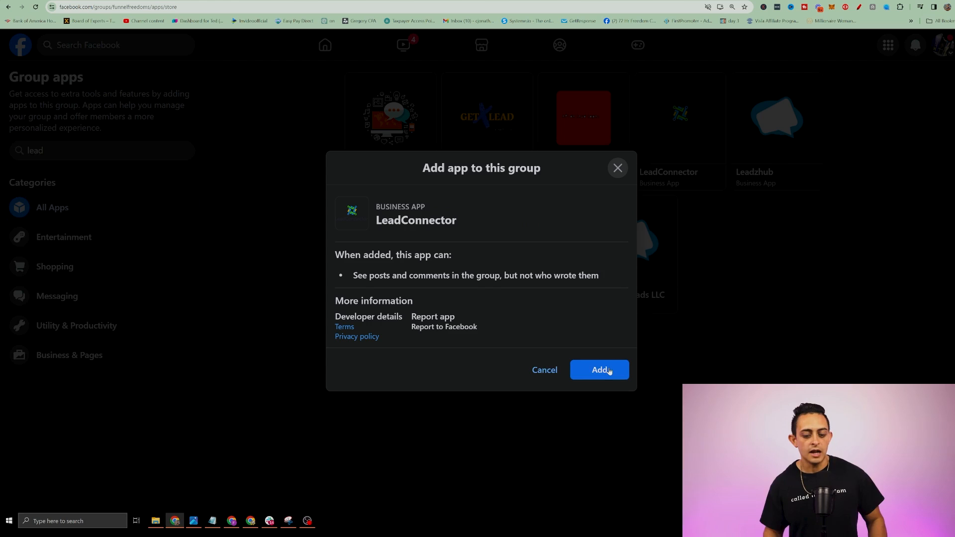
{"action": "left_click", "coordinate": [598, 369]}
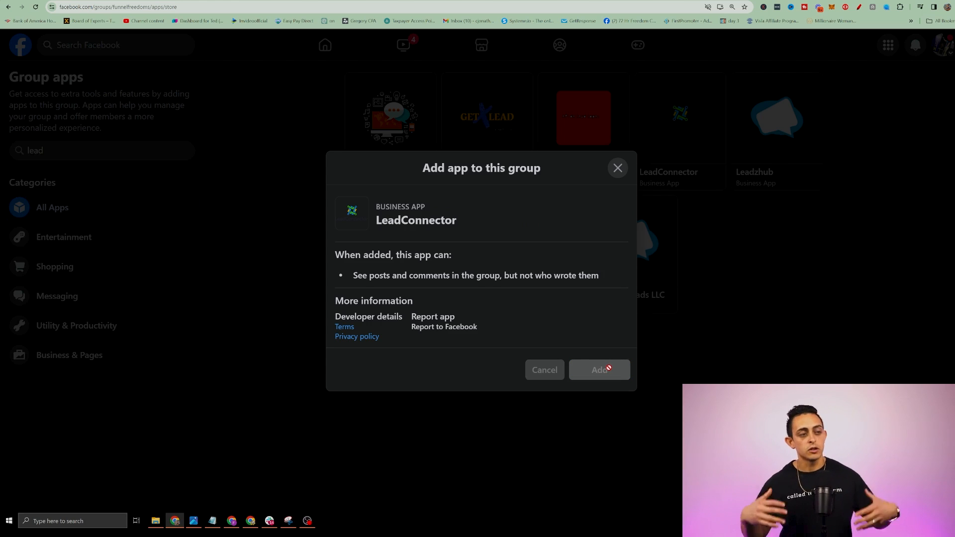
{"action": "left_click", "coordinate": [599, 369]}
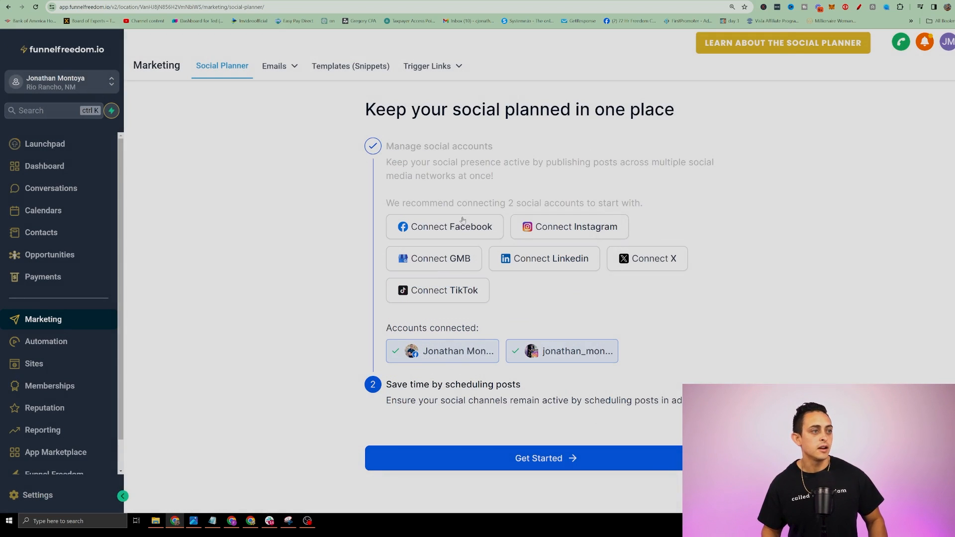
{"action": "left_click", "coordinate": [444, 227]}
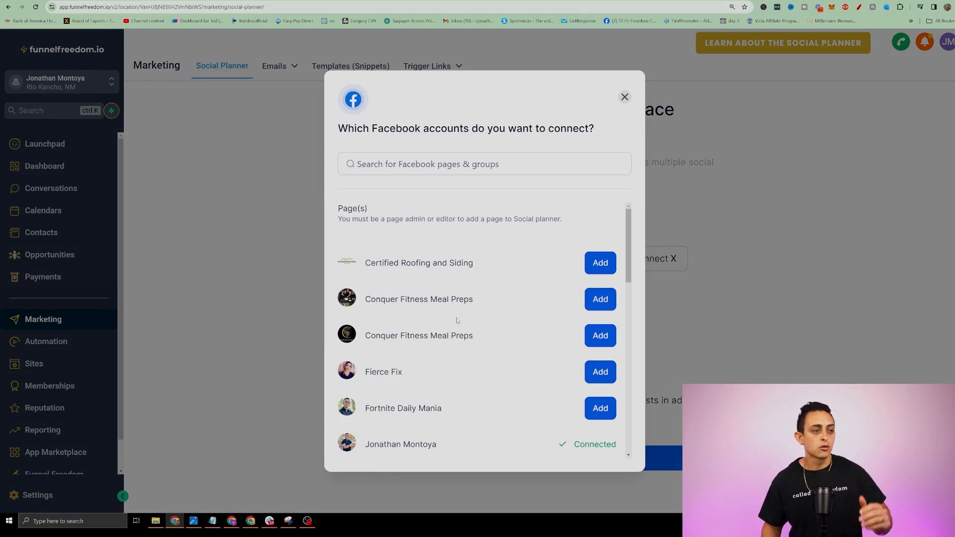
{"action": "scroll", "scroll_direction": "down", "scroll_amount": 3}
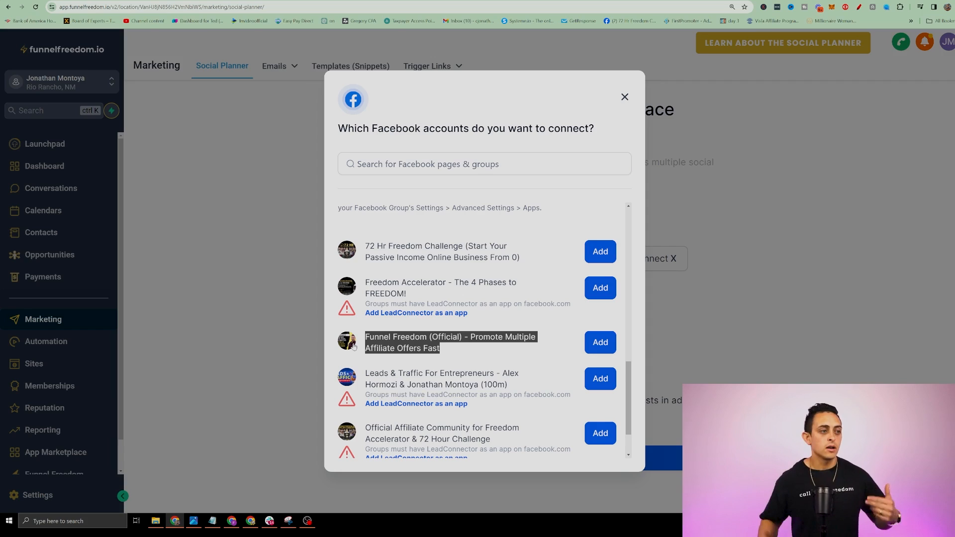
{"action": "left_click", "coordinate": [624, 97]}
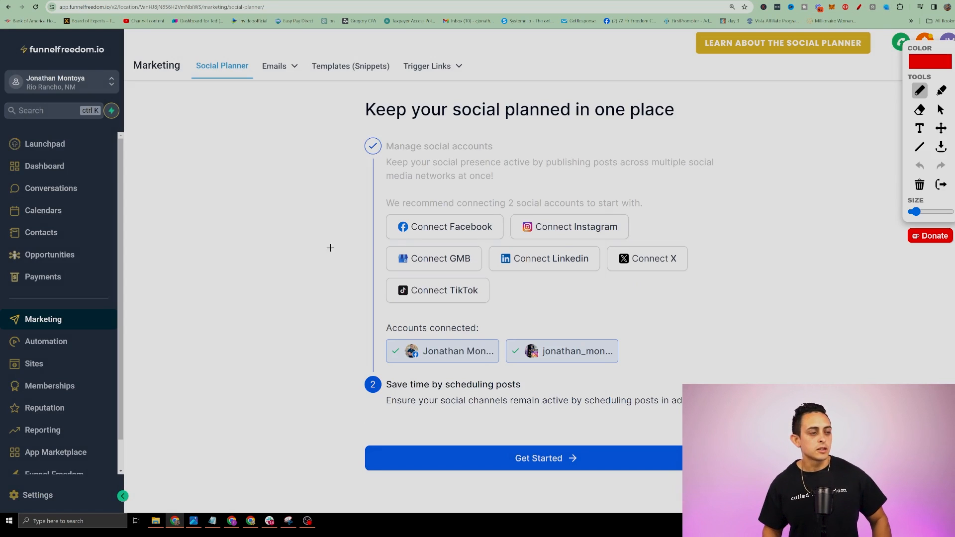
Go to the Social Planner dashboard showing 2 connected socials and zero posts
{"action": "left_click_drag", "start_coordinate": [307, 262], "coordinate": [375, 231]}
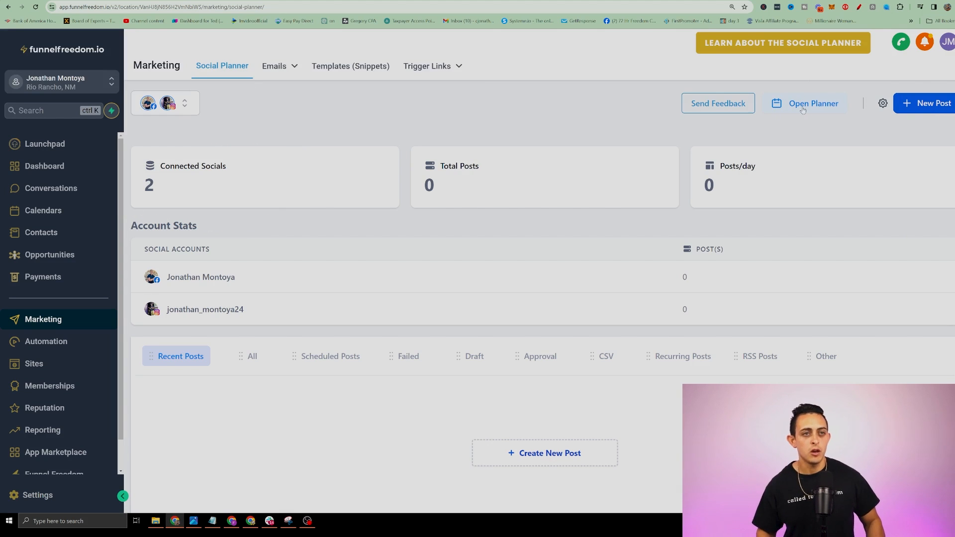
Open the New Post menu with Create New Post, Upload from CSV and Content AI
{"action": "left_click", "coordinate": [812, 103]}
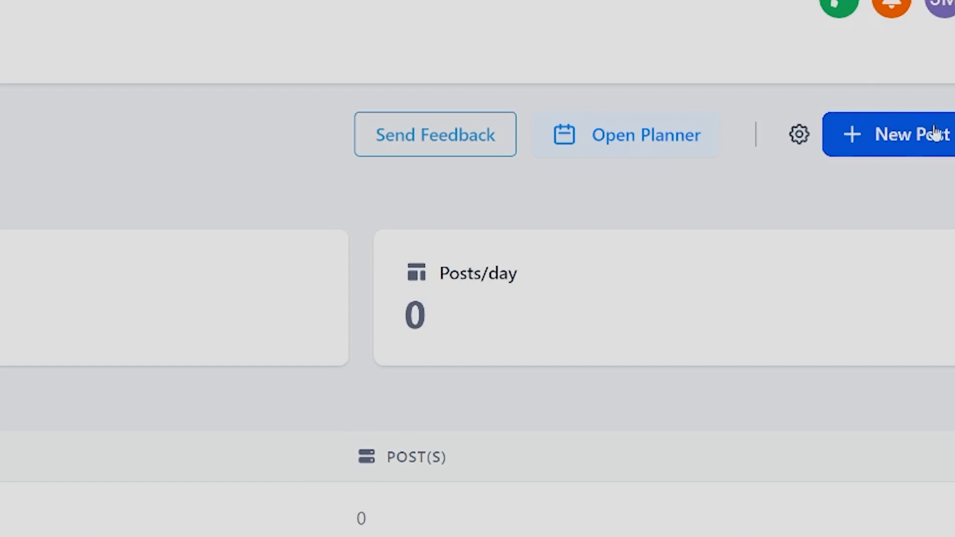
{"action": "left_click", "coordinate": [907, 135]}
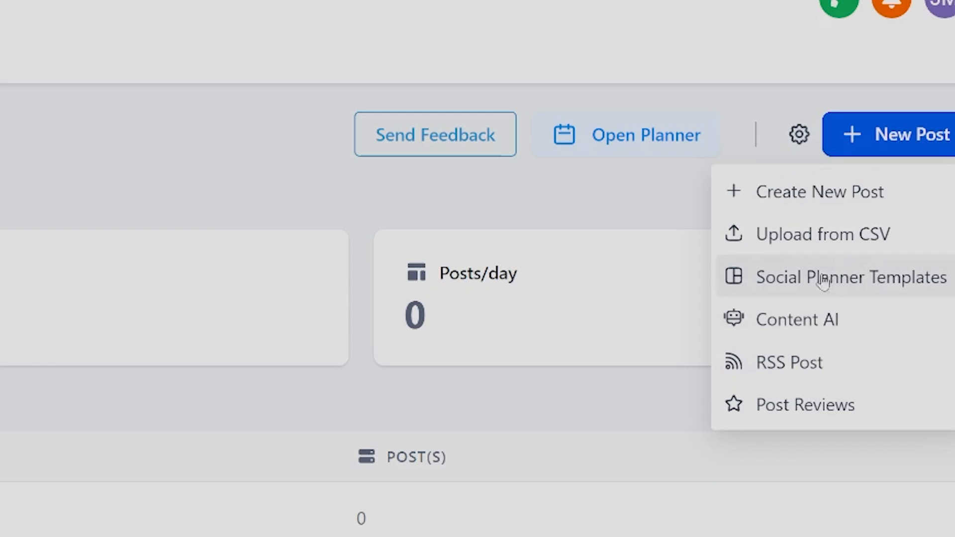
Import the Financial template Investment & Finance Services 1080x1920 with its 25 posts
{"action": "left_click", "coordinate": [849, 277]}
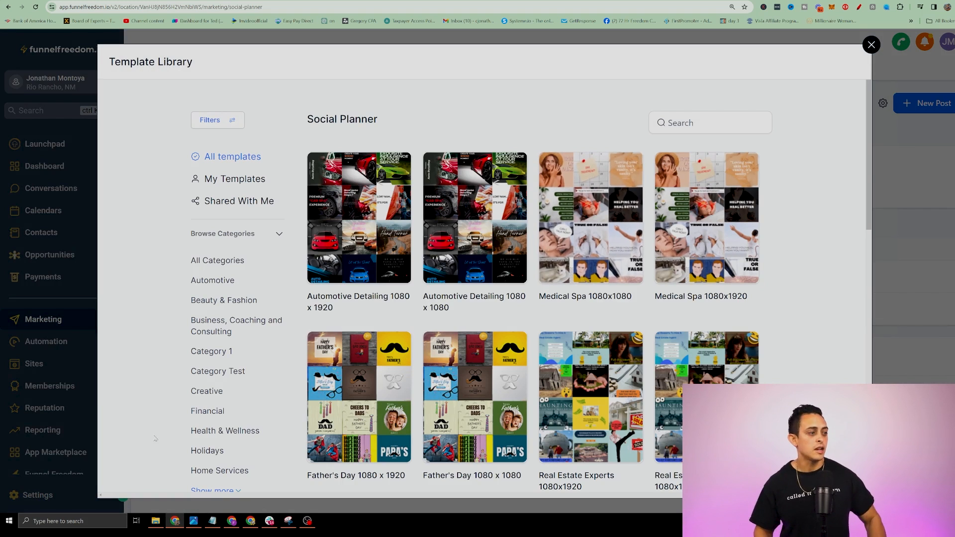
{"action": "left_click", "coordinate": [207, 410]}
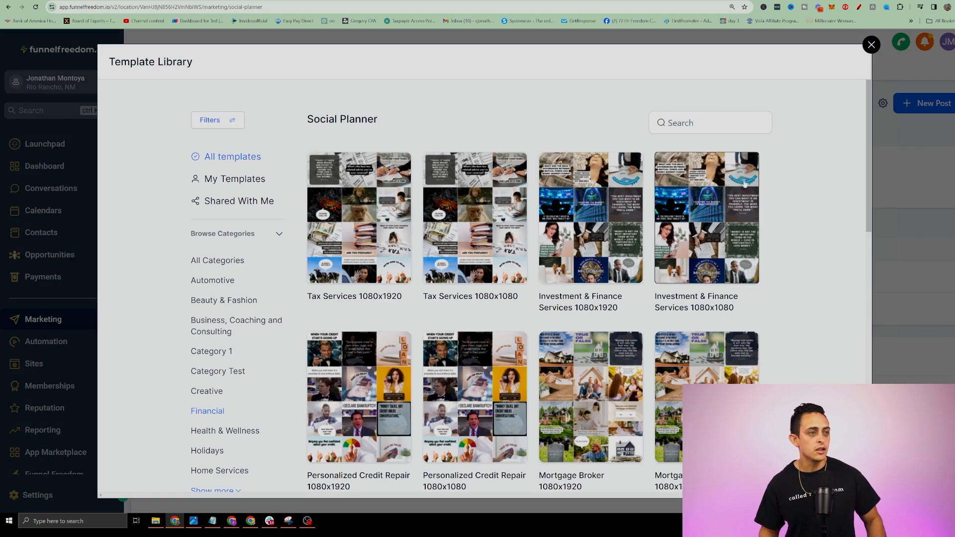
{"action": "scroll", "scroll_direction": "down", "scroll_amount": 3}
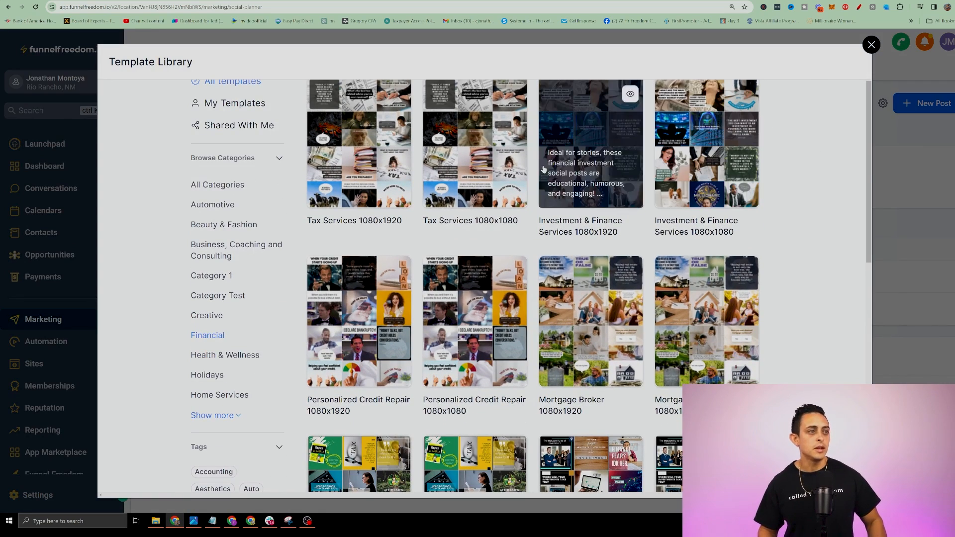
{"action": "scroll", "scroll_direction": "down", "scroll_amount": 3}
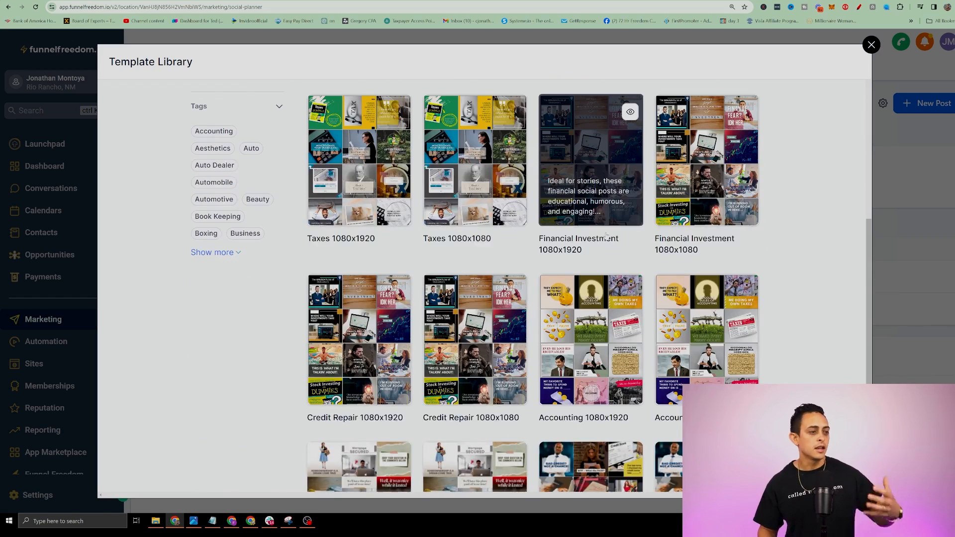
{"action": "scroll", "scroll_direction": "down", "scroll_amount": 3}
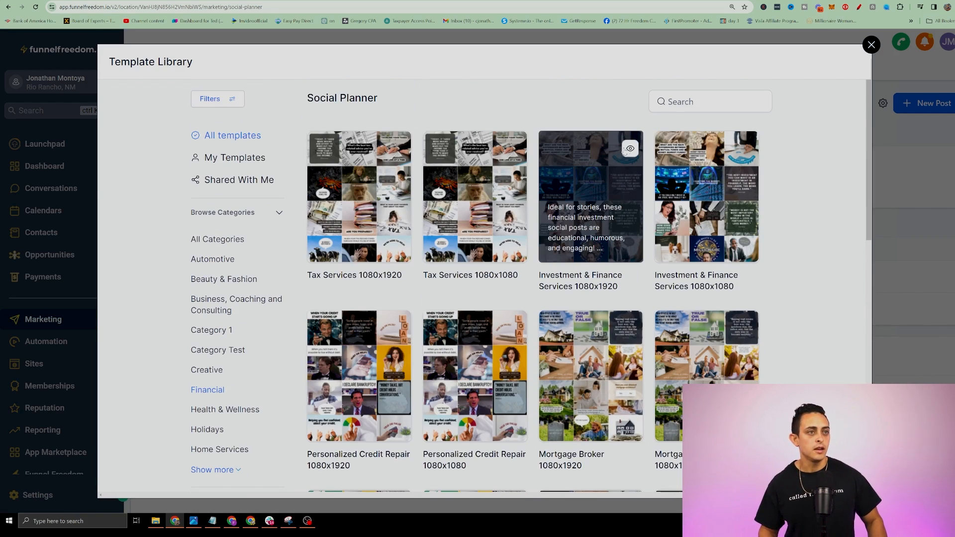
{"action": "left_click", "coordinate": [588, 196]}
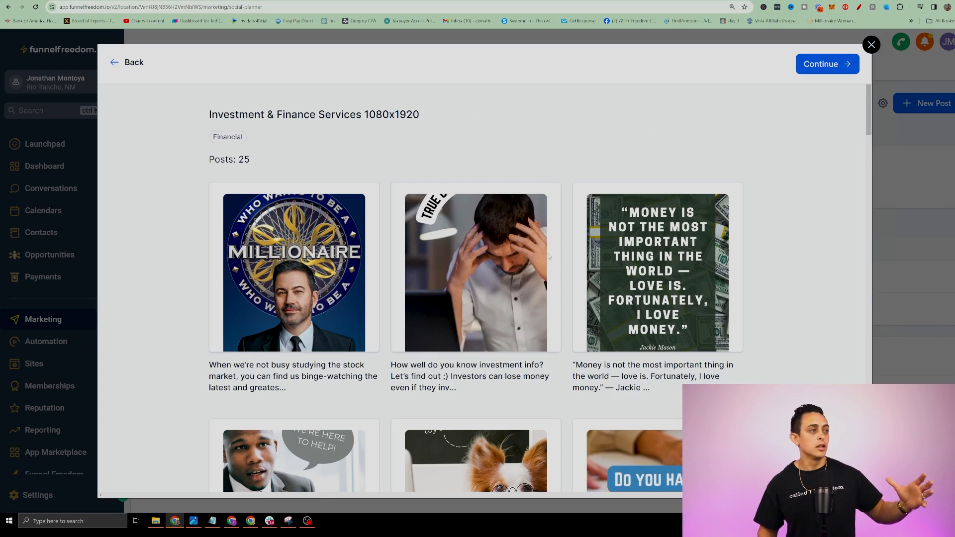
{"action": "left_click", "coordinate": [826, 64]}
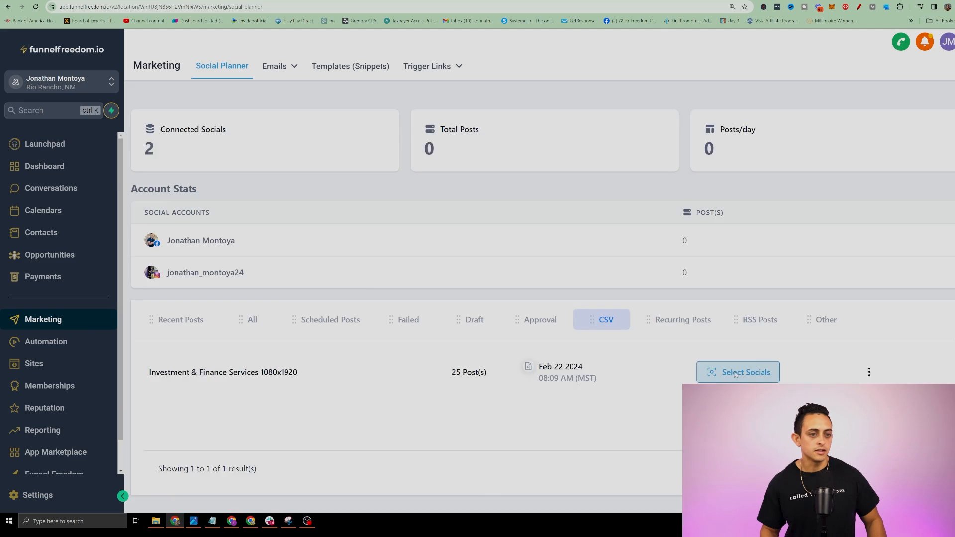
Schedule the template posts for Facebook and Instagram on Monday, Wednesday and Friday
{"action": "left_click", "coordinate": [737, 372]}
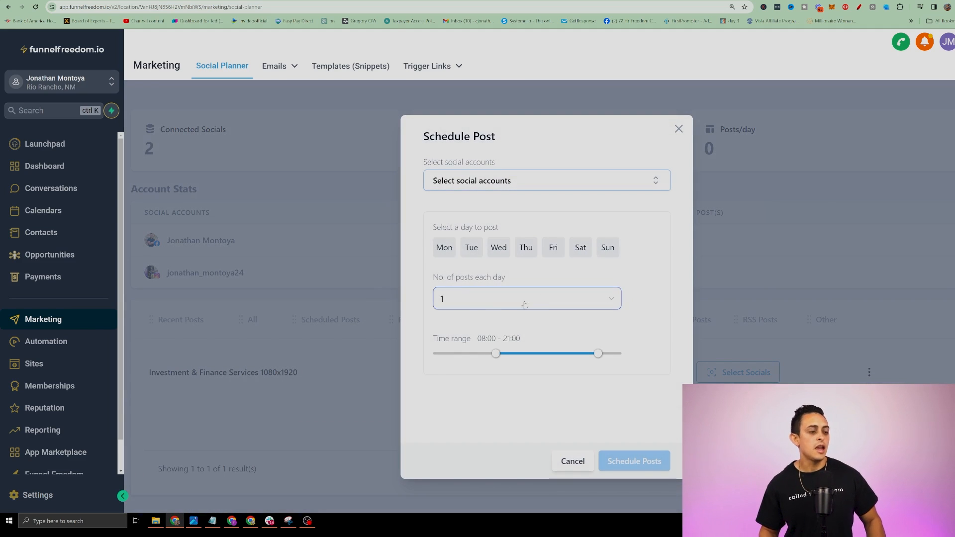
{"action": "left_click", "coordinate": [545, 180]}
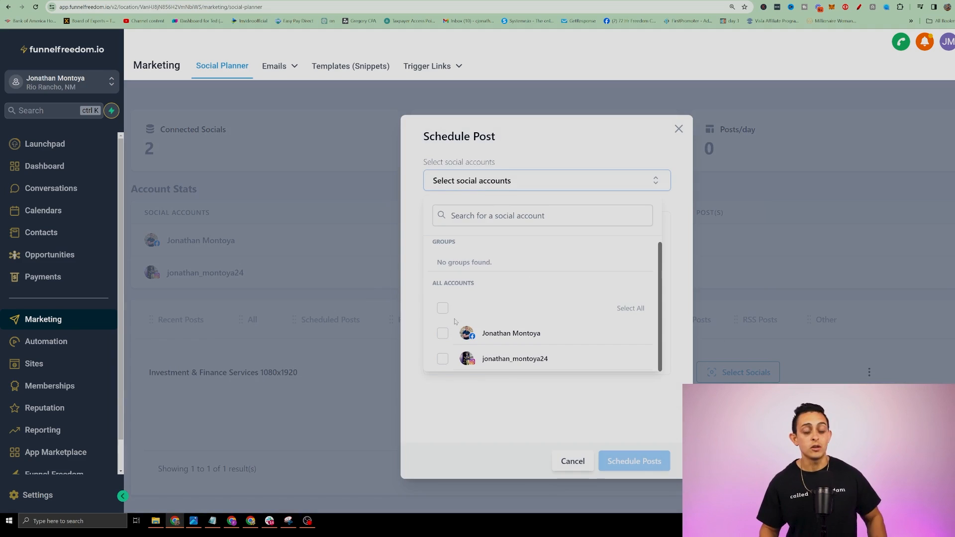
{"action": "left_click", "coordinate": [442, 333]}
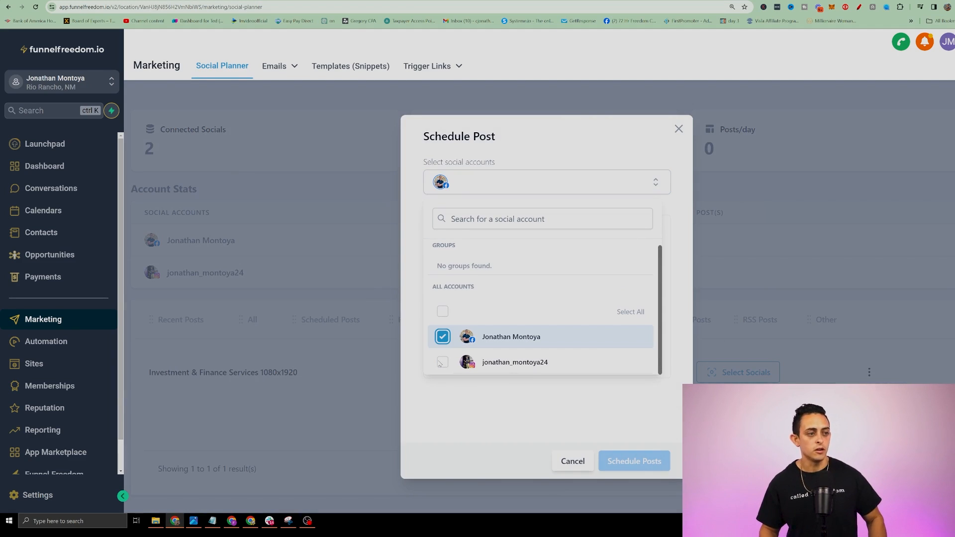
{"action": "left_click", "coordinate": [442, 362]}
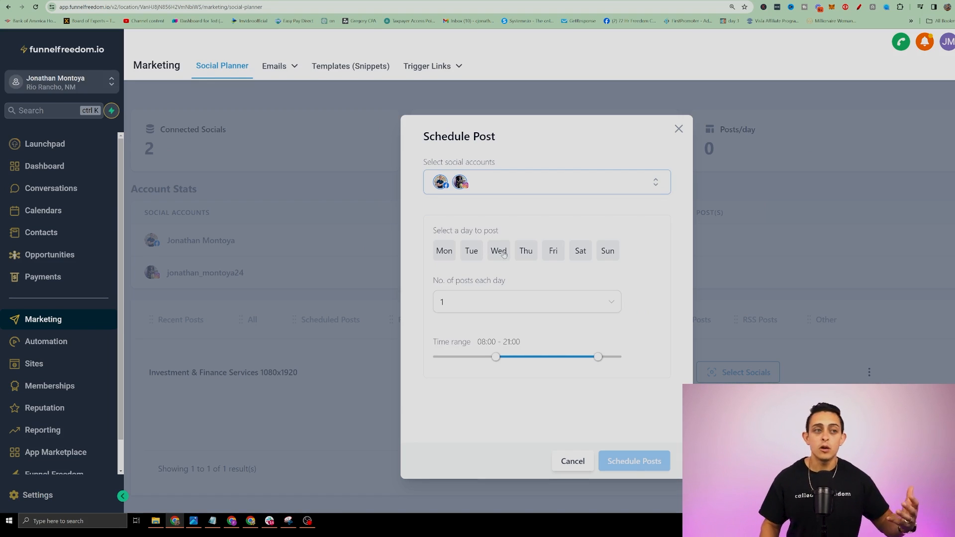
{"action": "left_click", "coordinate": [444, 250]}
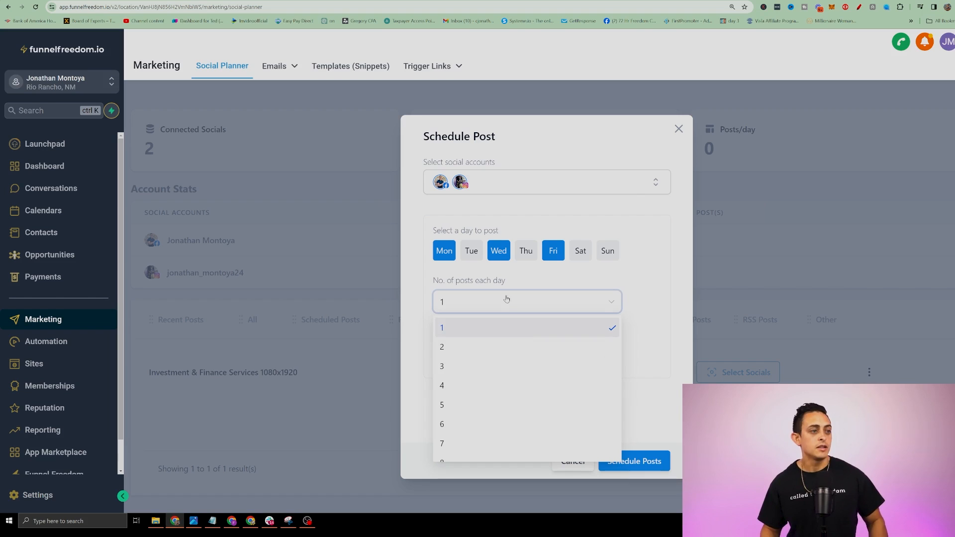
{"action": "left_click", "coordinate": [442, 346]}
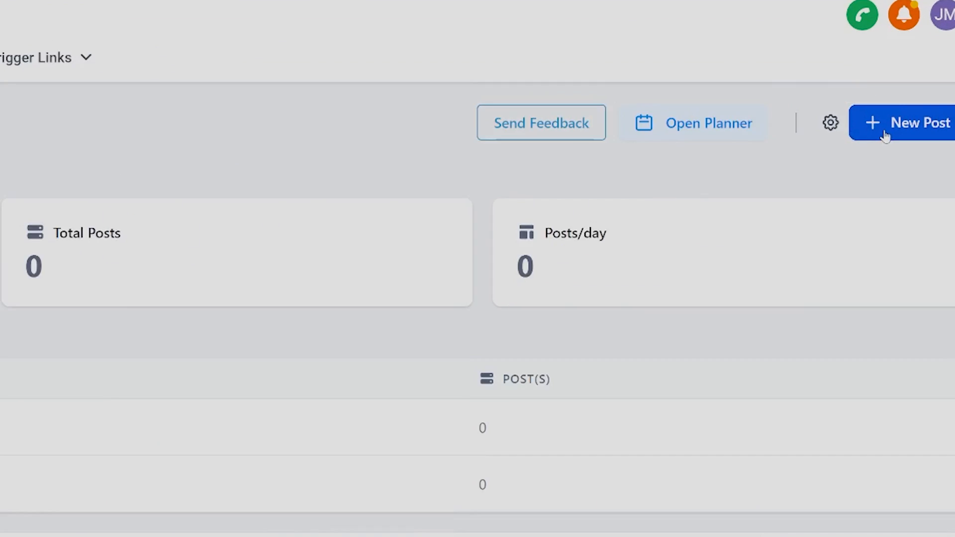
Start a new post and set Post to both the Facebook and Instagram accounts
{"action": "left_click", "coordinate": [916, 122]}
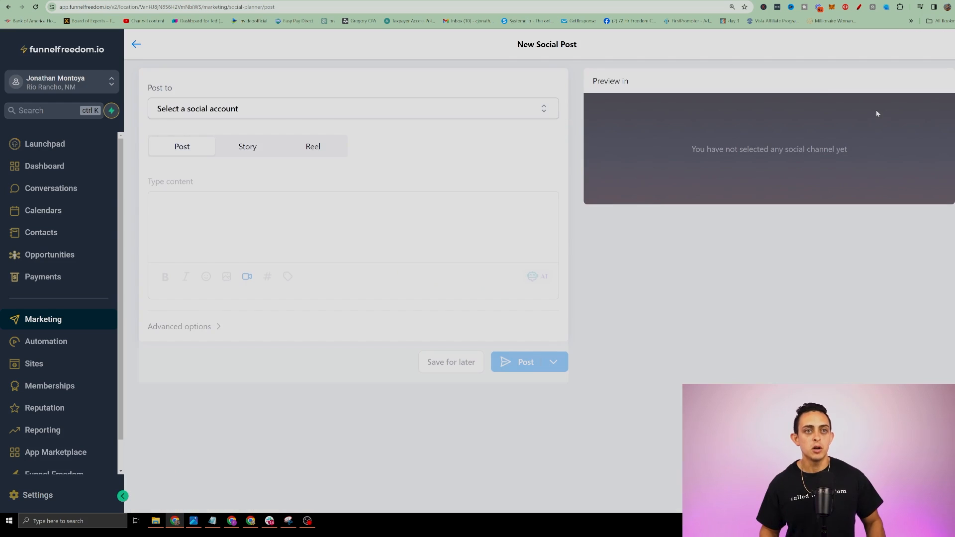
{"action": "mouse_move", "coordinate": [49, 254]}
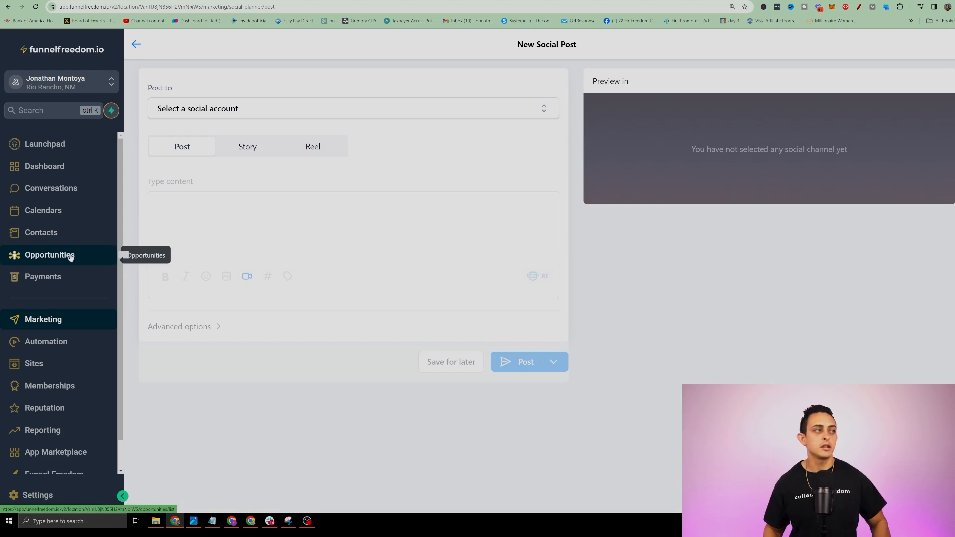
{"action": "left_click", "coordinate": [352, 109]}
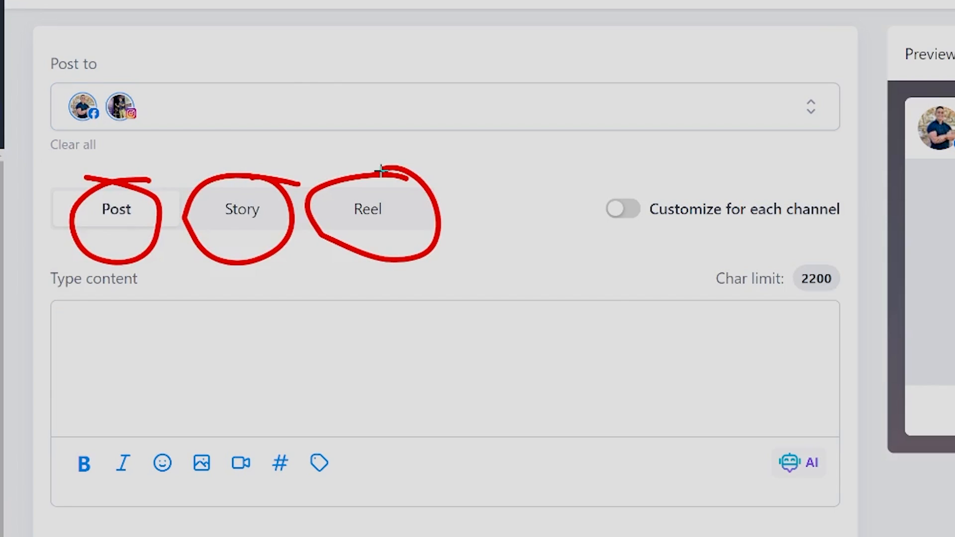
{"action": "left_click", "coordinate": [621, 209]}
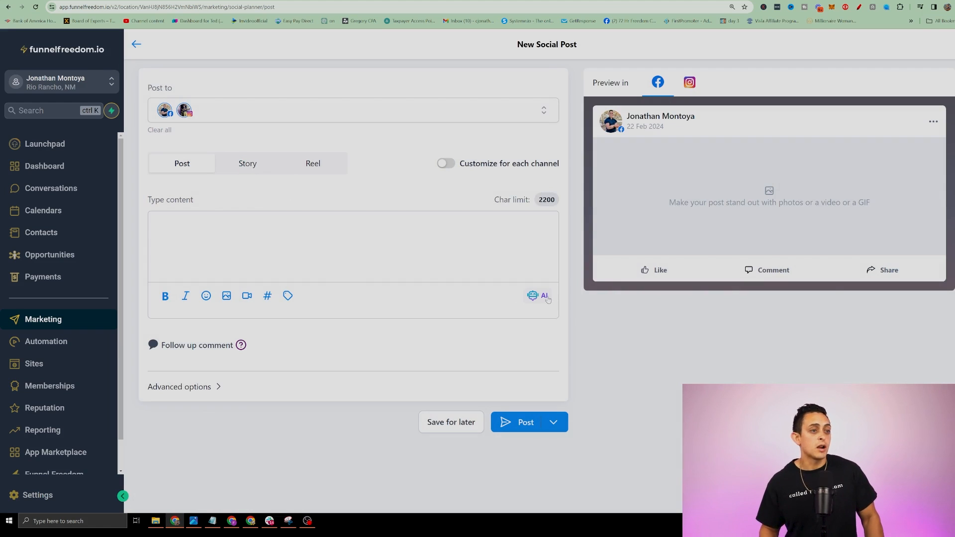
{"action": "mouse_move", "coordinate": [543, 298]}
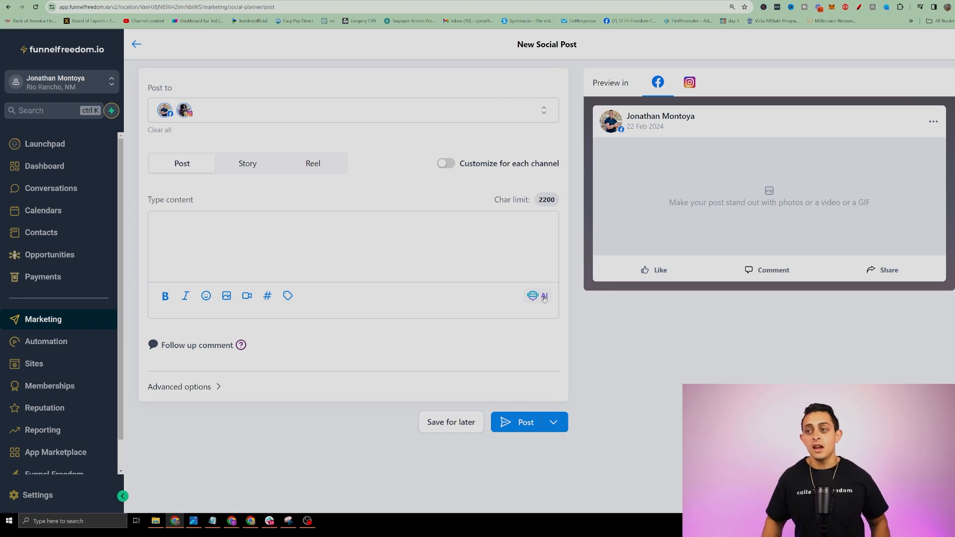
In the AI generator, enter title 'Free how to quit your job' and the course description
{"action": "left_click", "coordinate": [543, 296]}
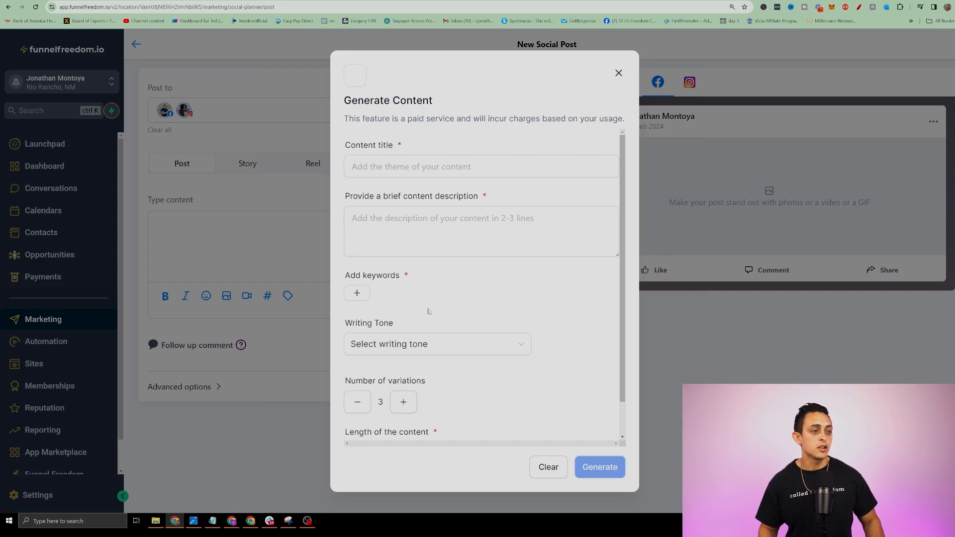
{"action": "left_click", "coordinate": [480, 166]}
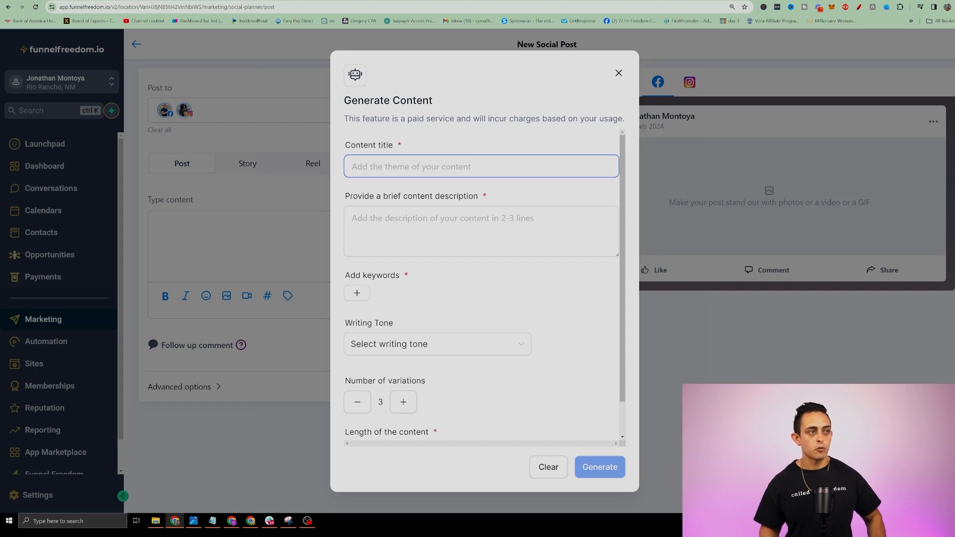
{"action": "type", "text": "Free 7 part course on"}
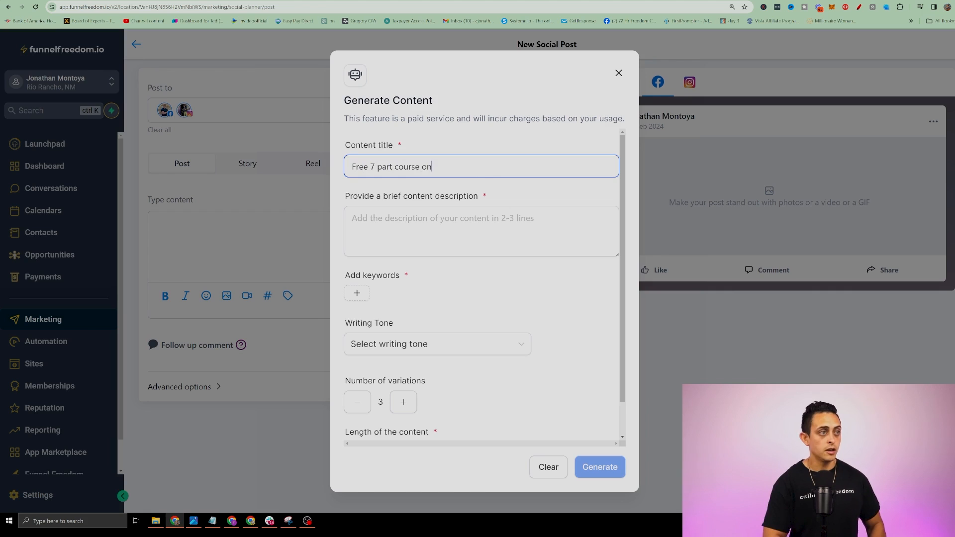
{"action": "type", "text": "how to quit your job"}
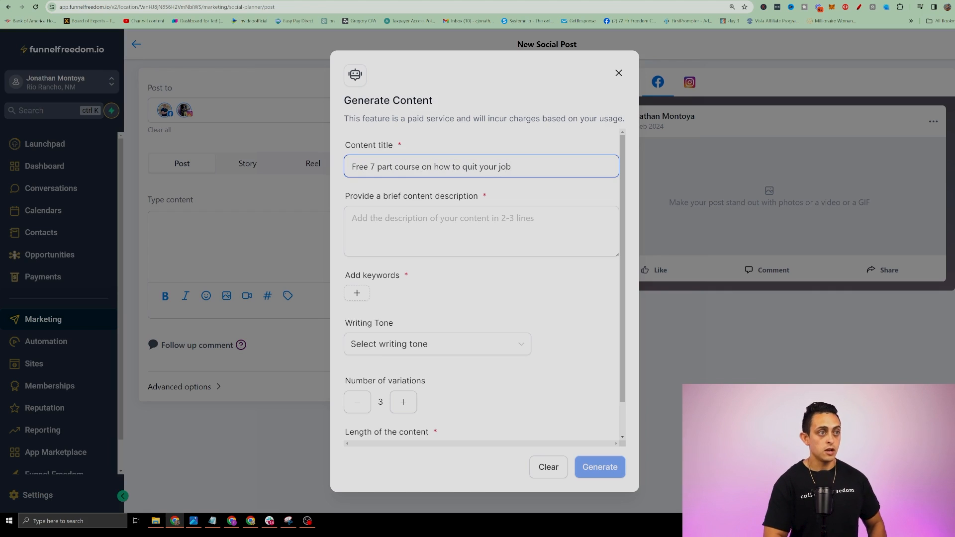
{"action": "left_click", "coordinate": [480, 231]}
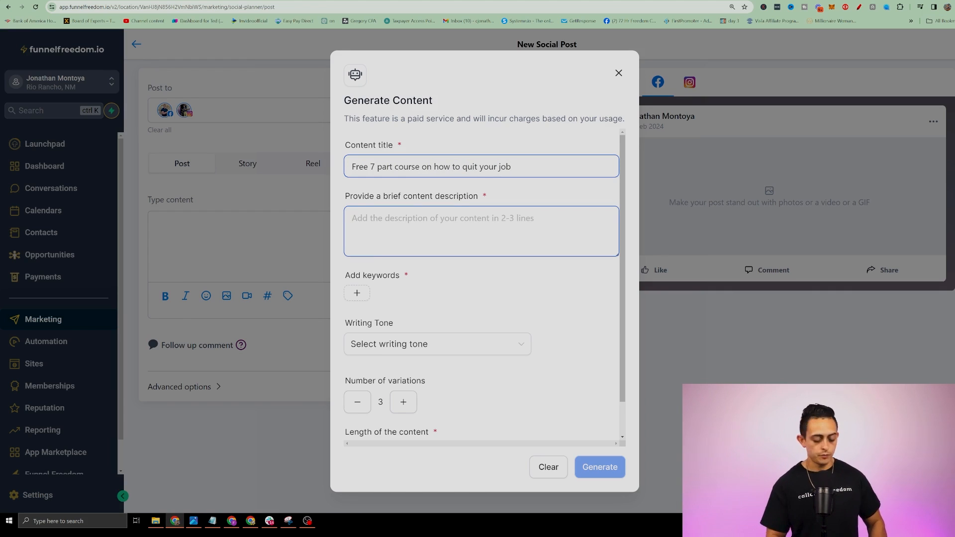
{"action": "type", "text": "This is a free course showing people how to quit thier job using a new unfair software. Have a call to action that tells people to comment \"IM ready\""}
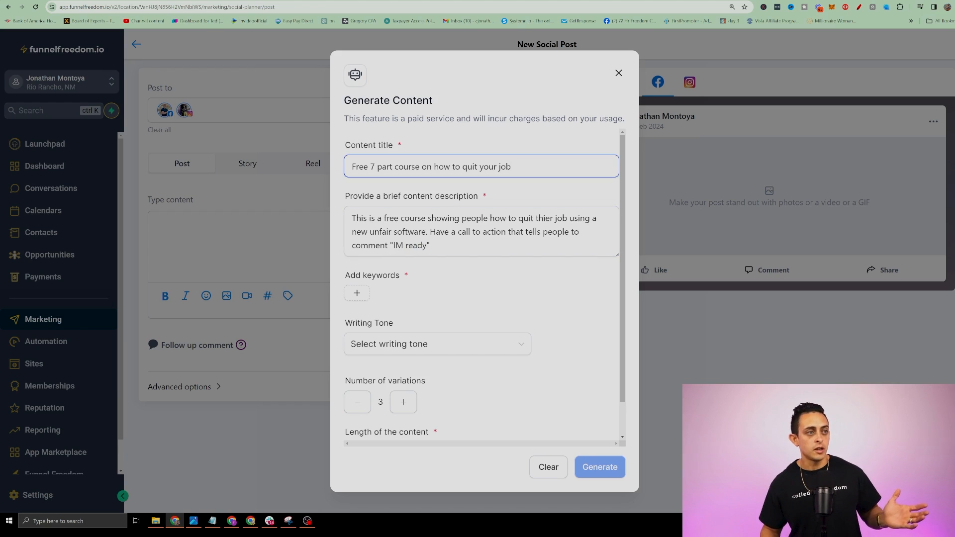
{"action": "triple_click", "coordinate": [480, 231]}
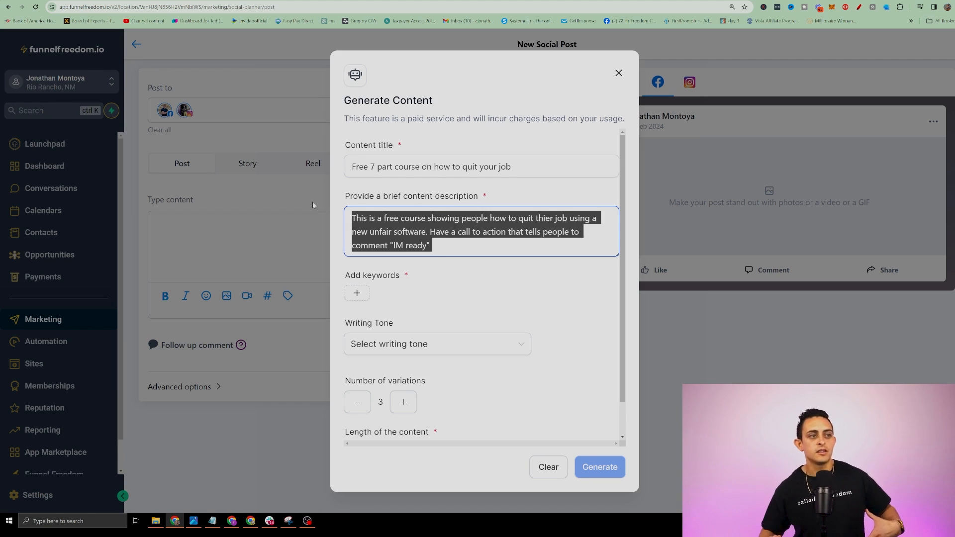
Add keyword 'affiliate marketing', Funny tone and 5 variations, then generate
{"action": "scroll", "scroll_direction": "down", "scroll_amount": 3}
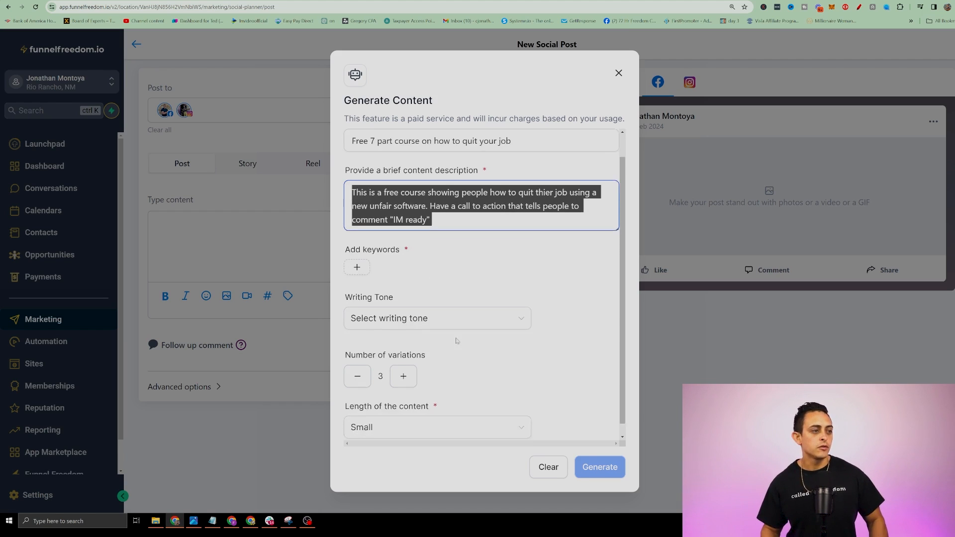
{"action": "type", "text": "a"}
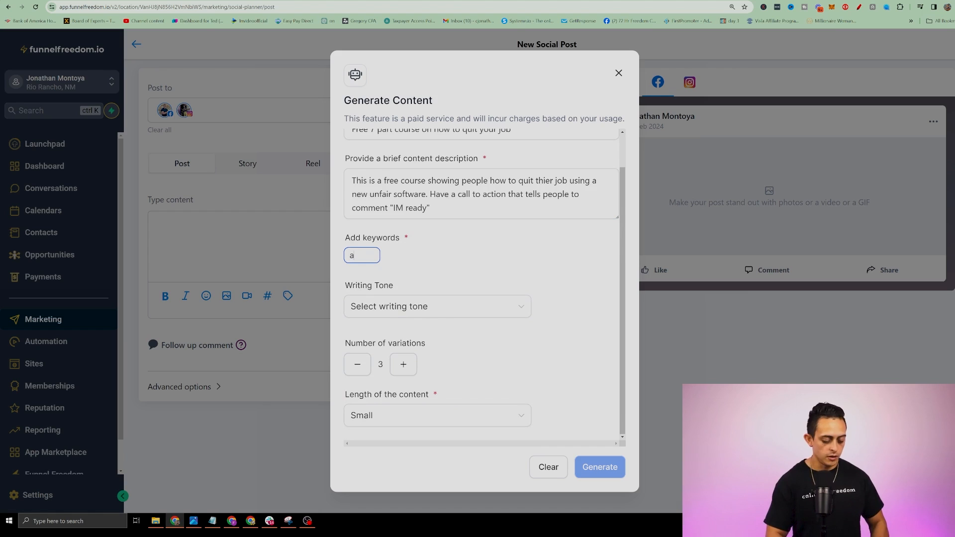
{"action": "type", "text": "ffiliate marketing"}
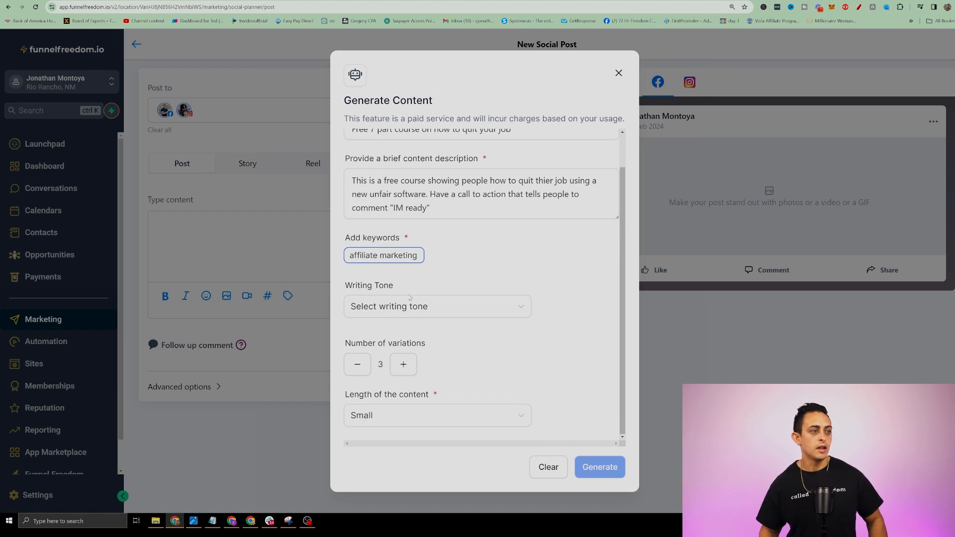
{"action": "left_click", "coordinate": [436, 306]}
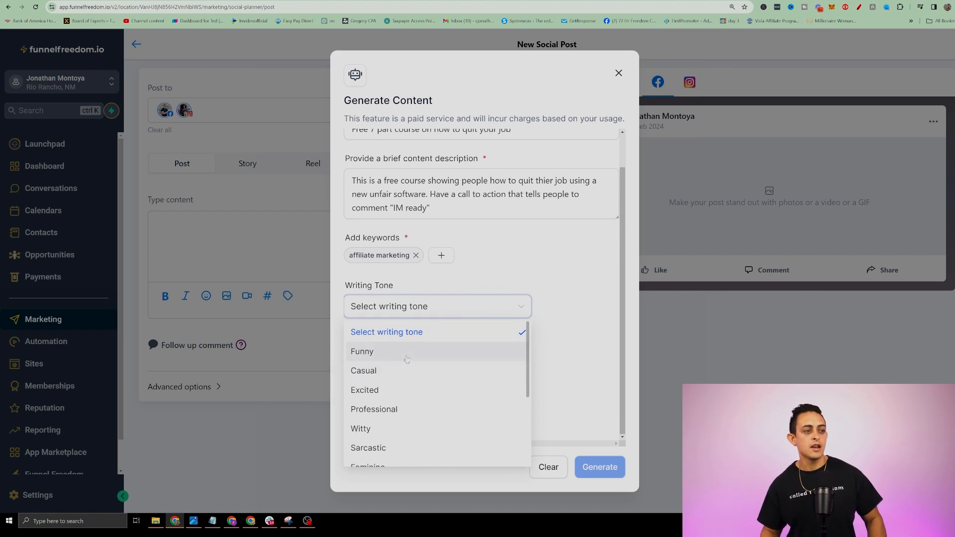
{"action": "left_click", "coordinate": [362, 352]}
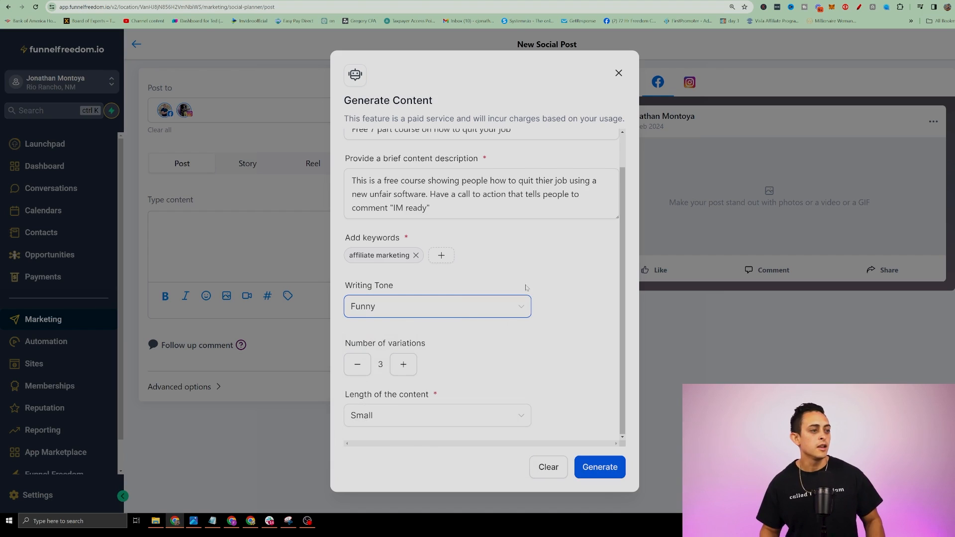
{"action": "left_click", "coordinate": [402, 364]}
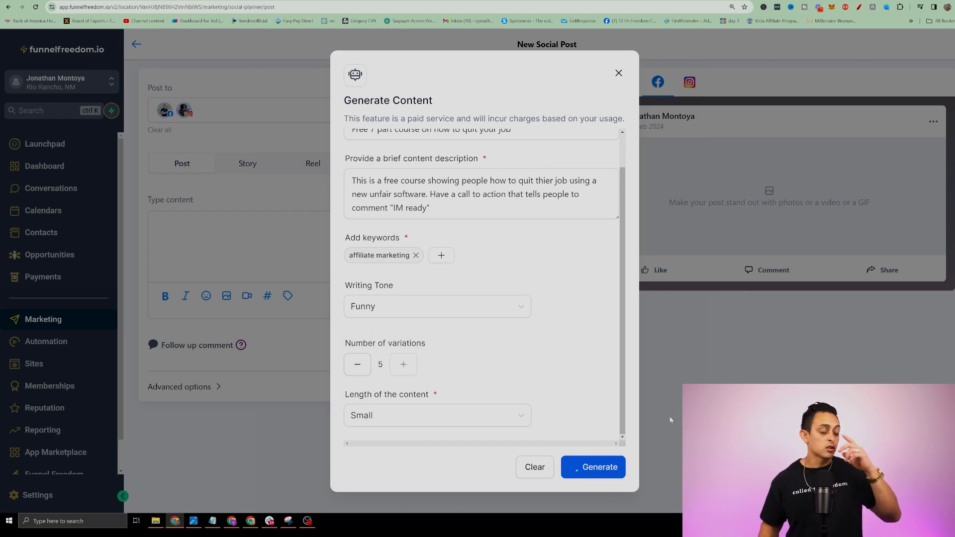
{"action": "left_click", "coordinate": [592, 467]}
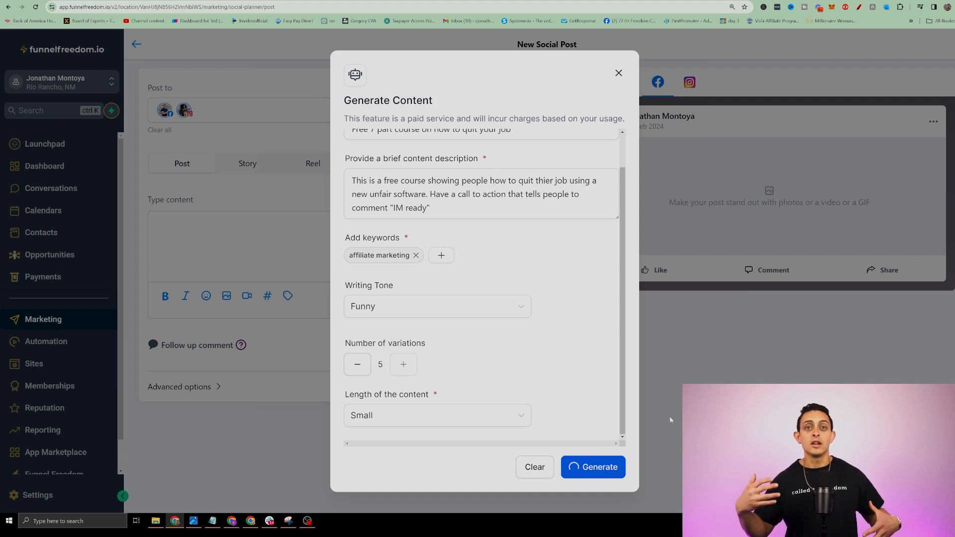
Use Content variation 1, the escape-the-9-5 text, as the post content
{"action": "left_click", "coordinate": [591, 466]}
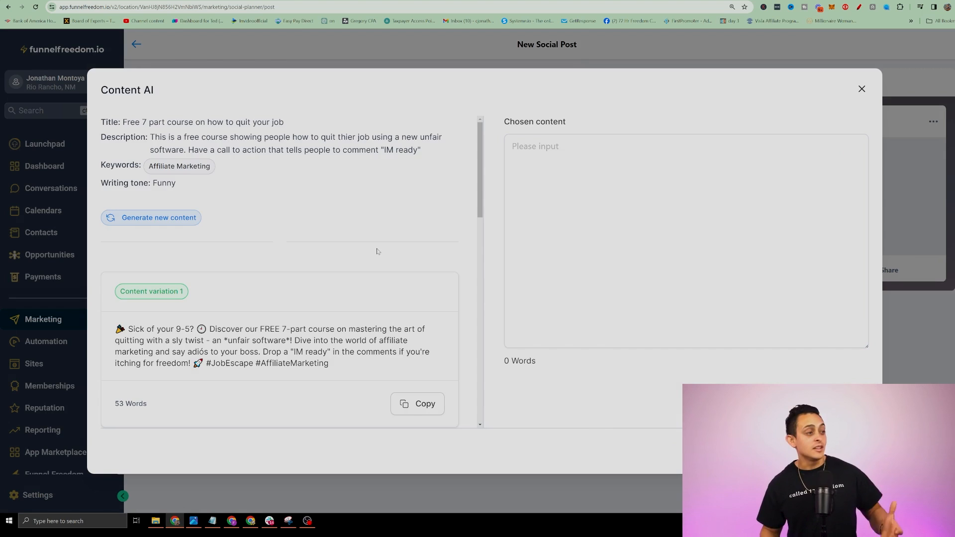
{"action": "scroll", "scroll_direction": "down", "scroll_amount": 3}
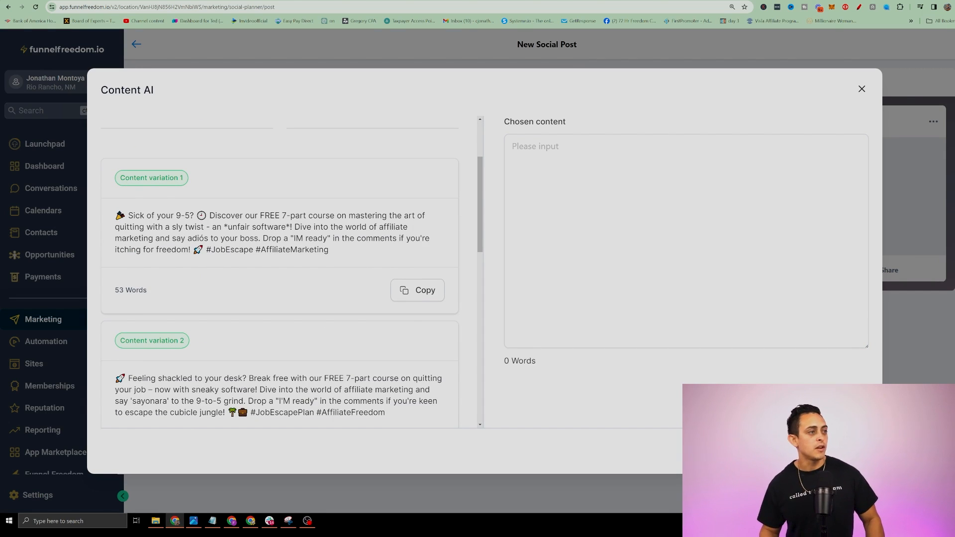
{"action": "left_click_drag", "start_coordinate": [214, 214], "coordinate": [329, 250]}
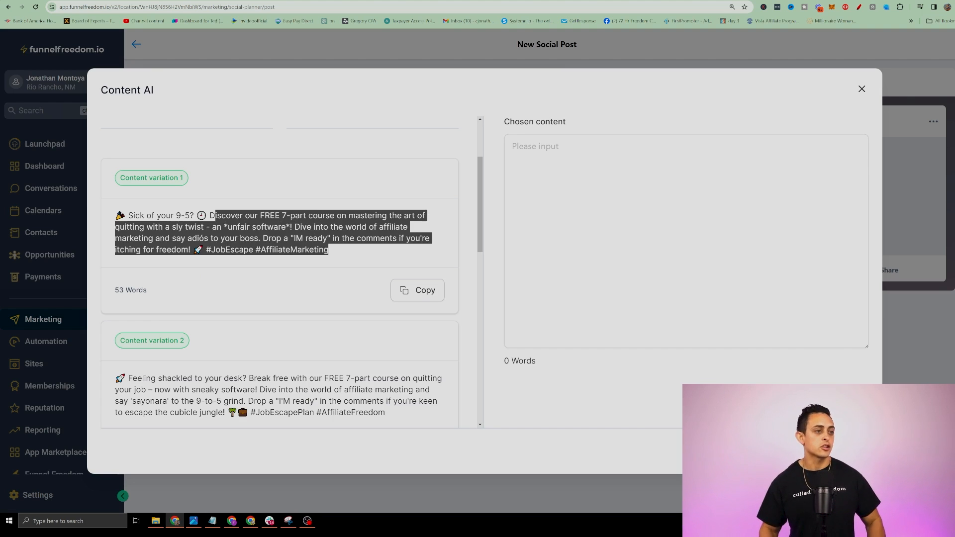
{"action": "left_click", "coordinate": [417, 289]}
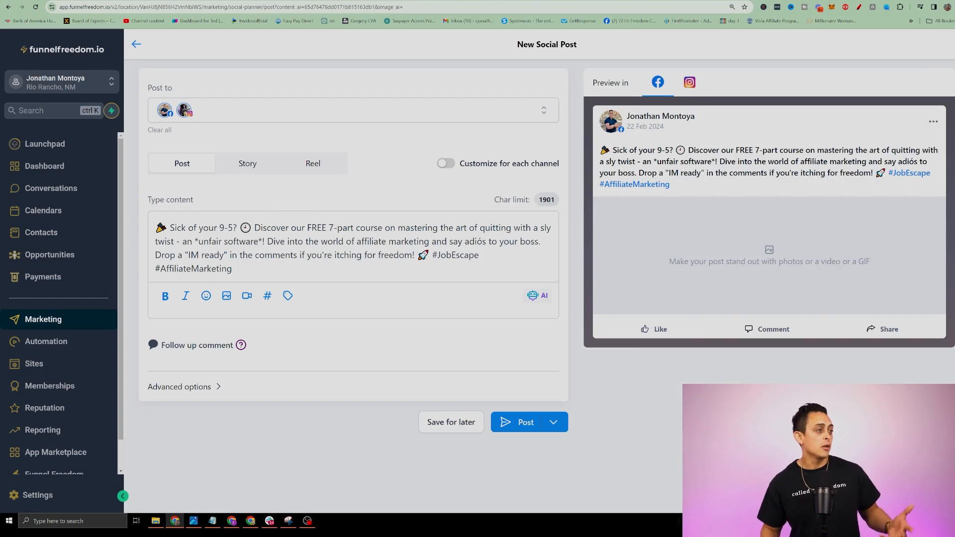
{"action": "left_click", "coordinate": [226, 296]}
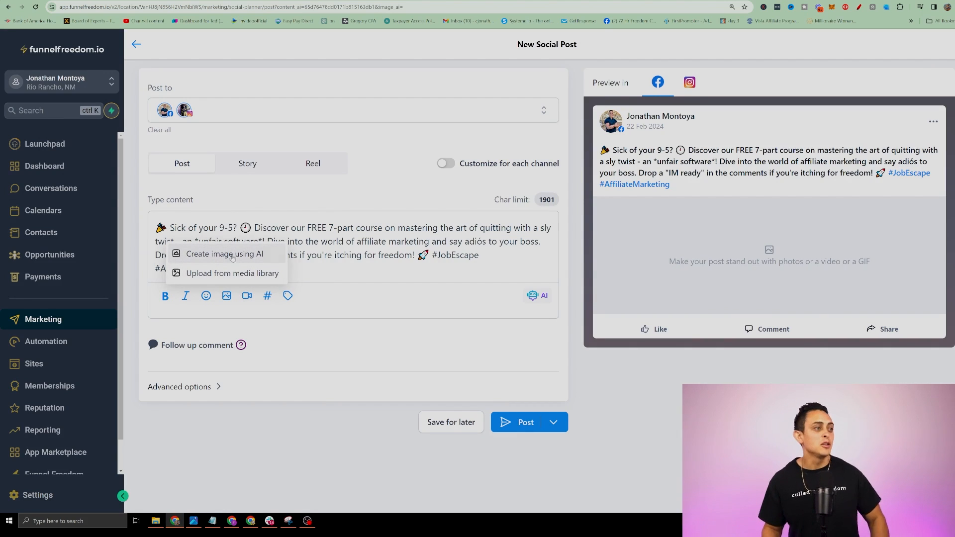
Attach the family Christmas photo from My Media in the media library
{"action": "left_click", "coordinate": [233, 273]}
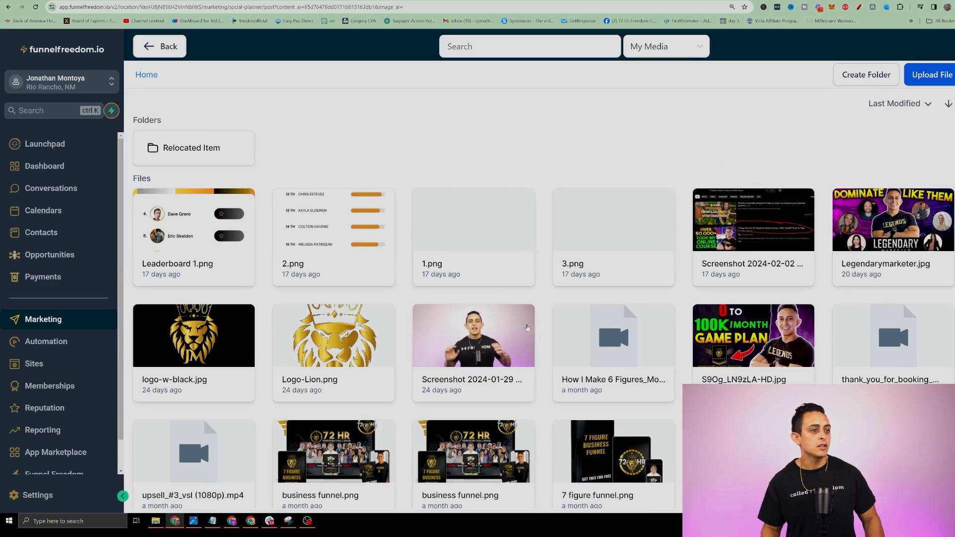
{"action": "scroll", "scroll_direction": "down", "scroll_amount": 3}
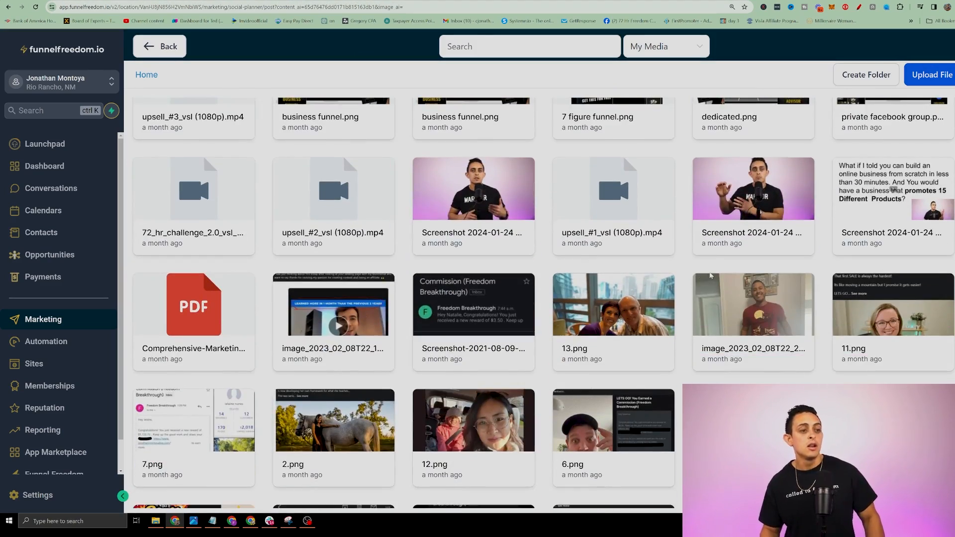
{"action": "scroll", "scroll_direction": "down", "scroll_amount": 3}
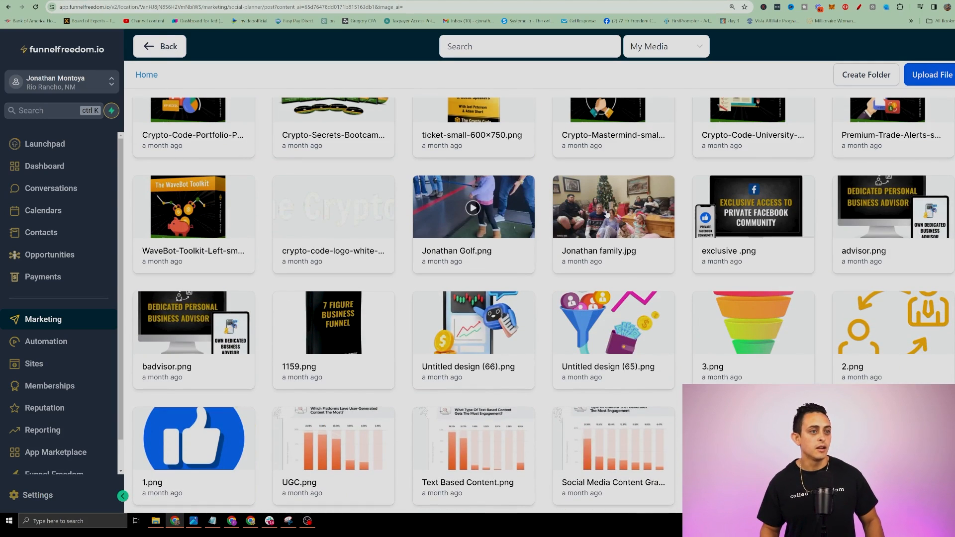
{"action": "left_click", "coordinate": [613, 207]}
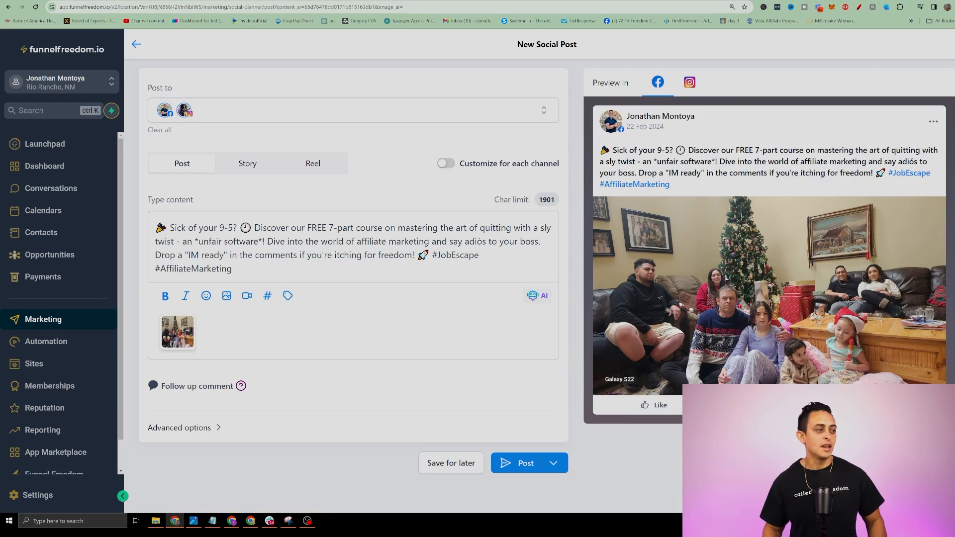
{"action": "mouse_move", "coordinate": [542, 469]}
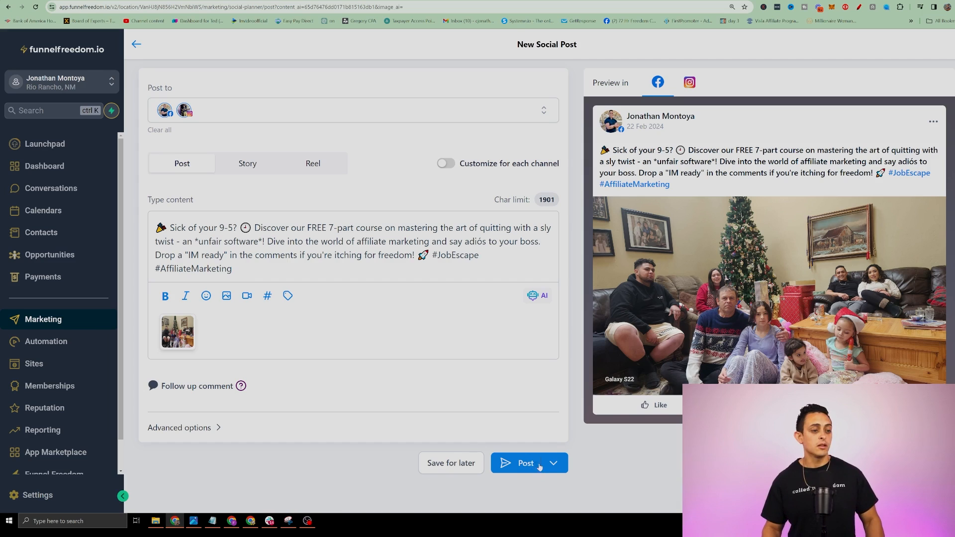
{"action": "left_click", "coordinate": [551, 462]}
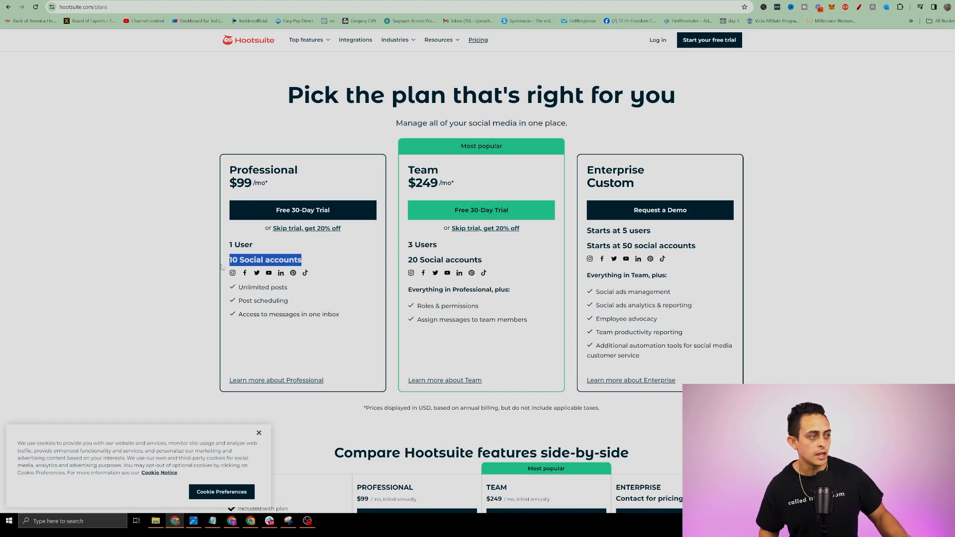
{"action": "mouse_move", "coordinate": [280, 272]}
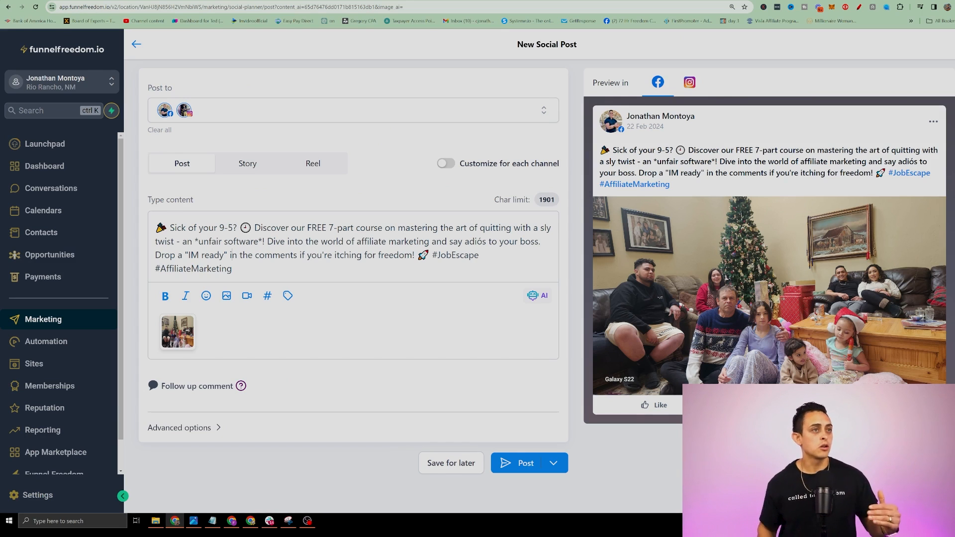
Return to the planner's account list and bring up Add Account options (Google Business, Facebook, Instagram, LinkedIn, X, TikTok)
{"action": "left_click", "coordinate": [137, 44]}
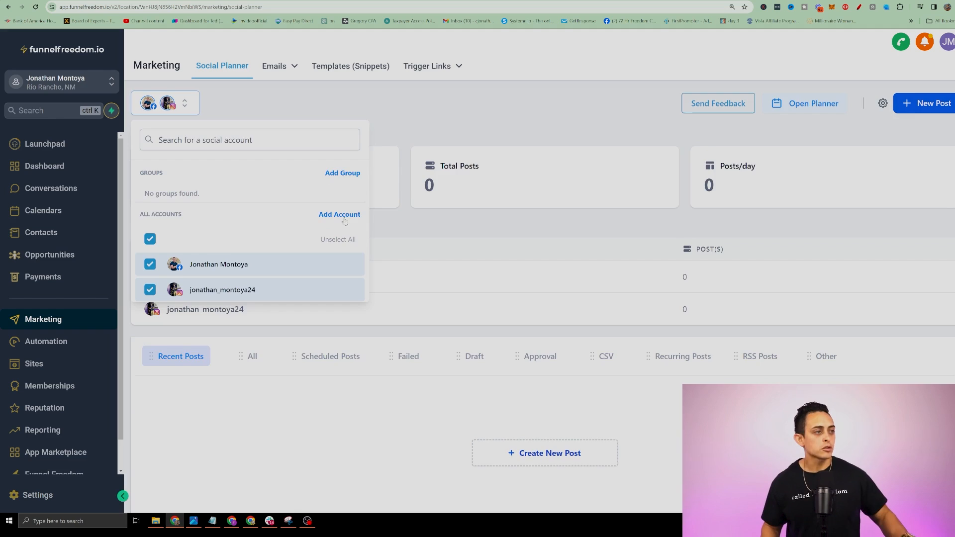
{"action": "left_click", "coordinate": [339, 215]}
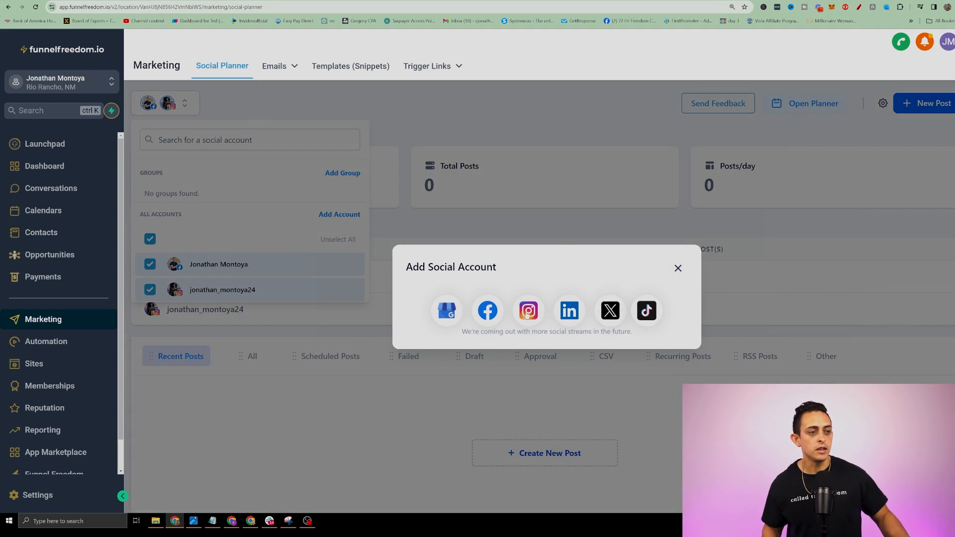